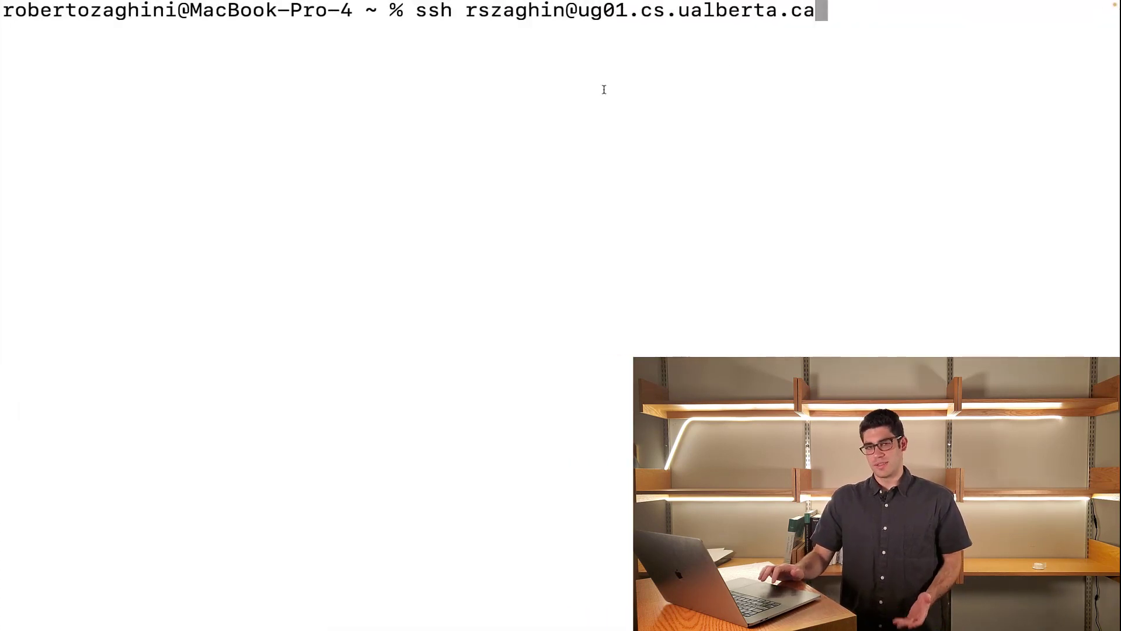
SSH into ug01.cs.ualberta.ca and enter the password to reach the remote prompt
key(enter)
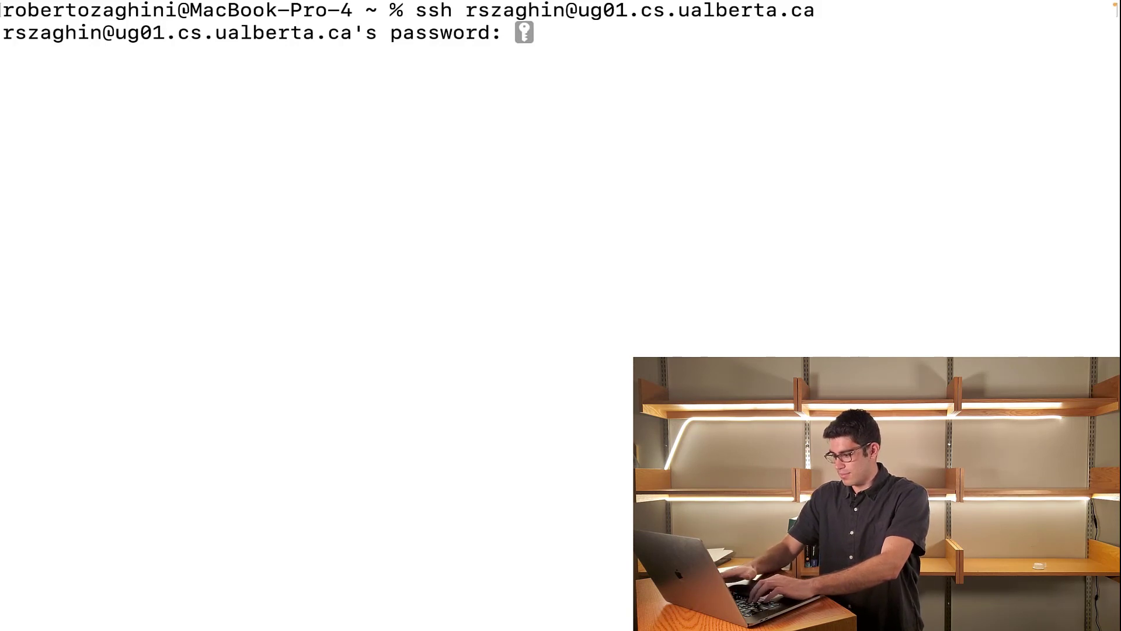
key(Enter)
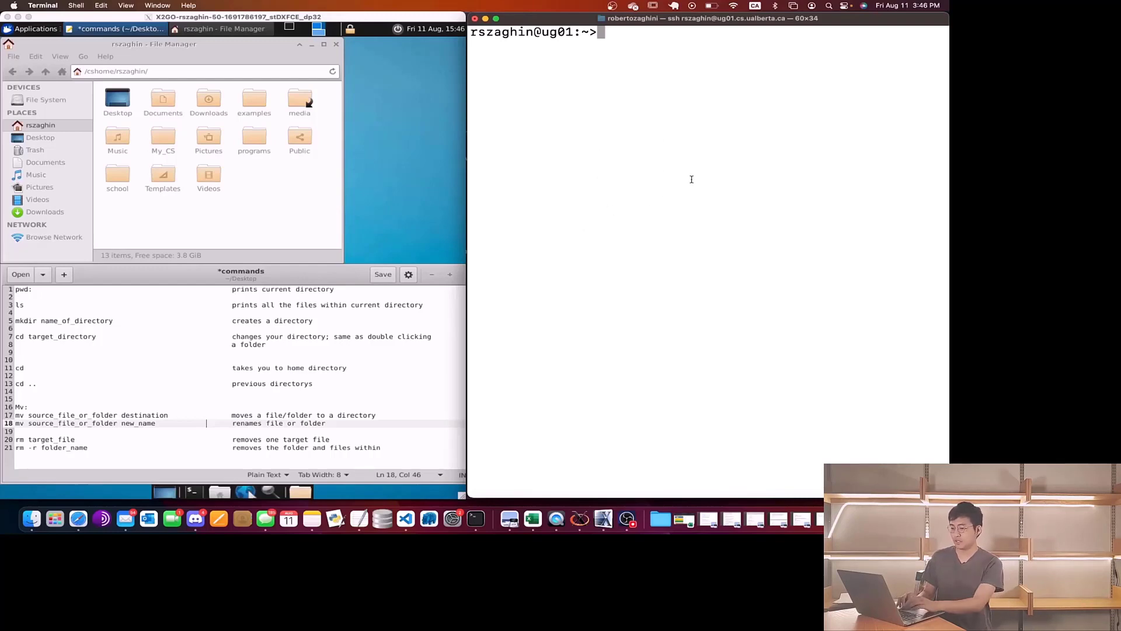
mouse_move(431, 252)
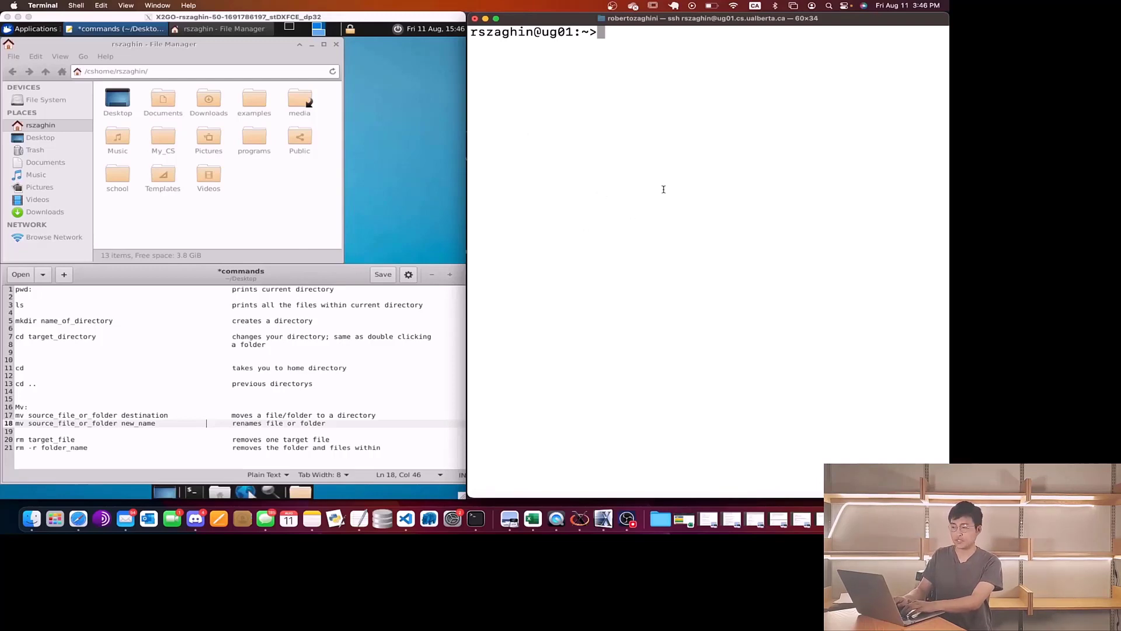
Print the working directory with pwd and list the home folders with ls
text(pwd)
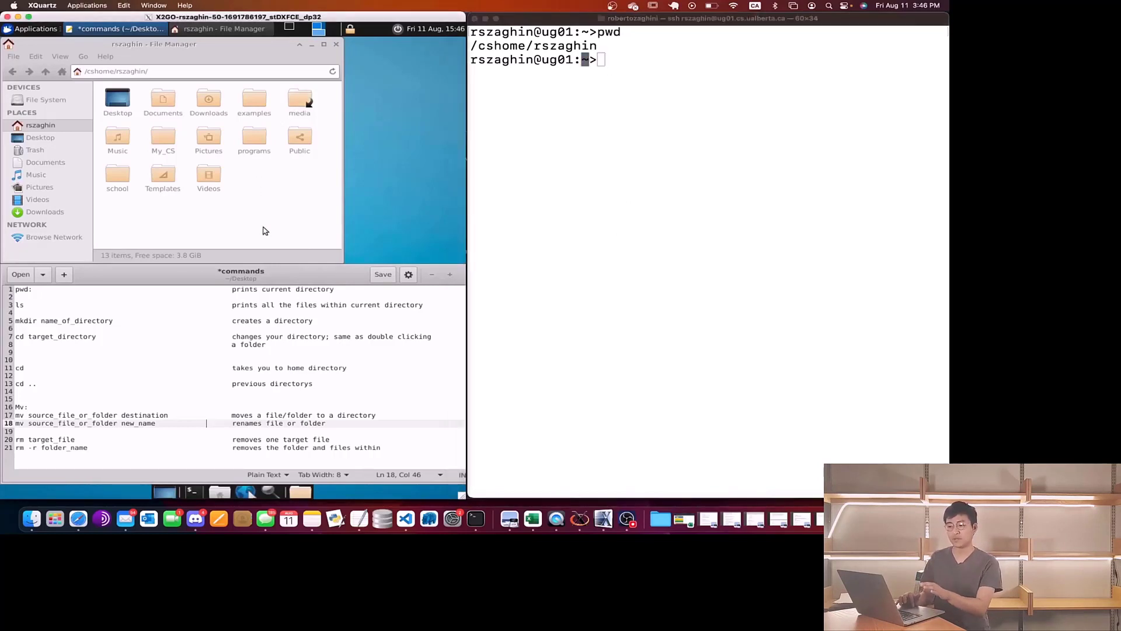
mouse_move(423, 218)
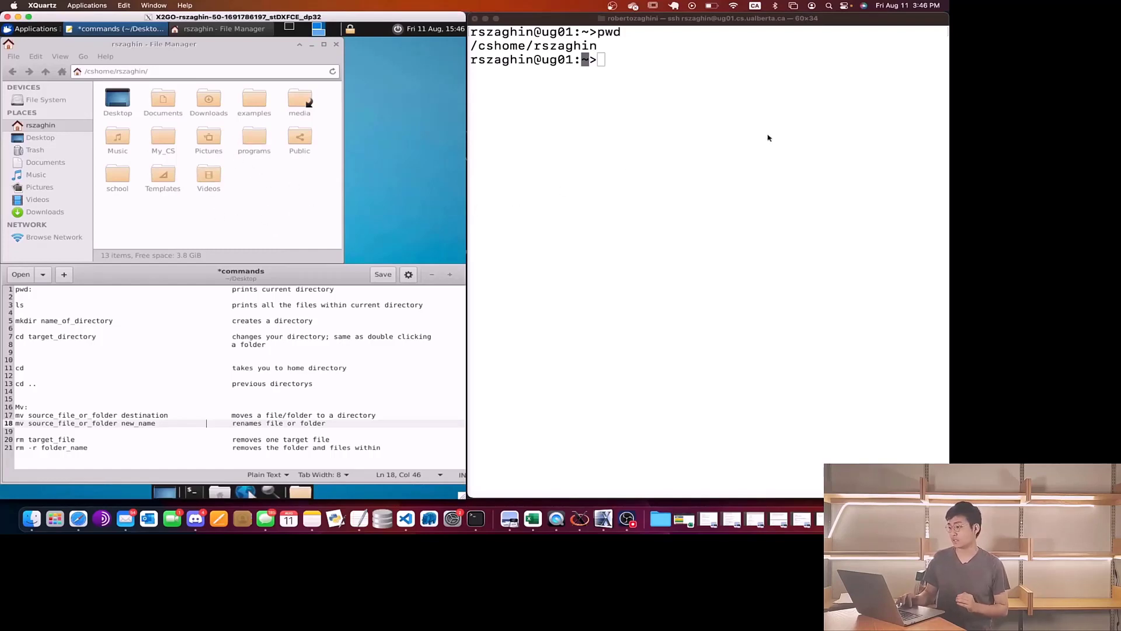
text(ls)
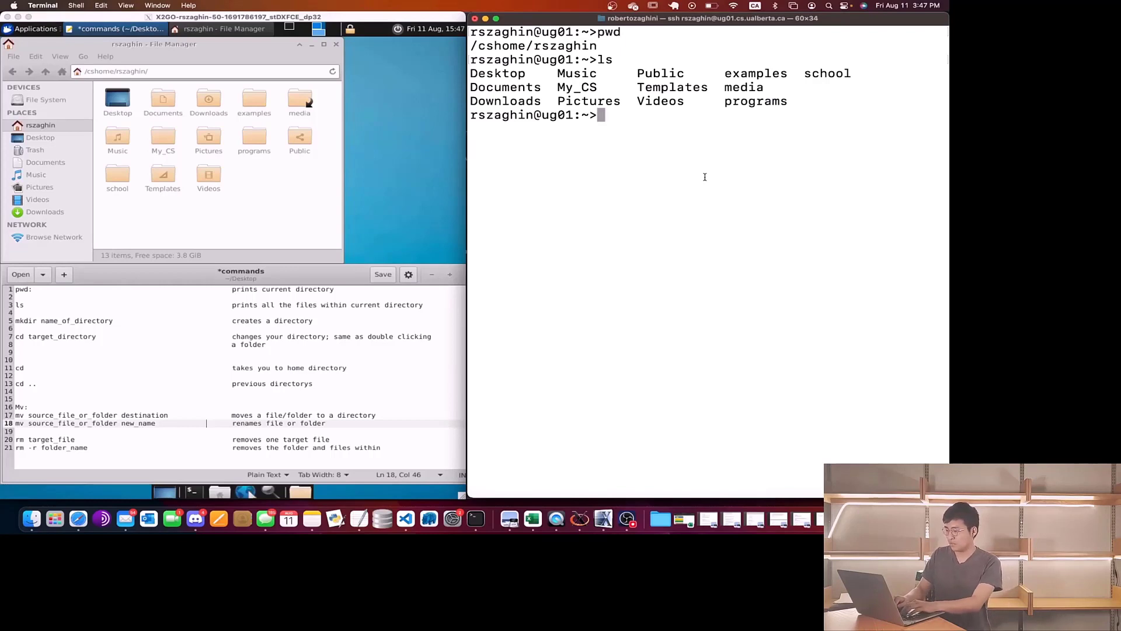
Make the My_first folder with mkdir and list home to confirm it
text(mk)
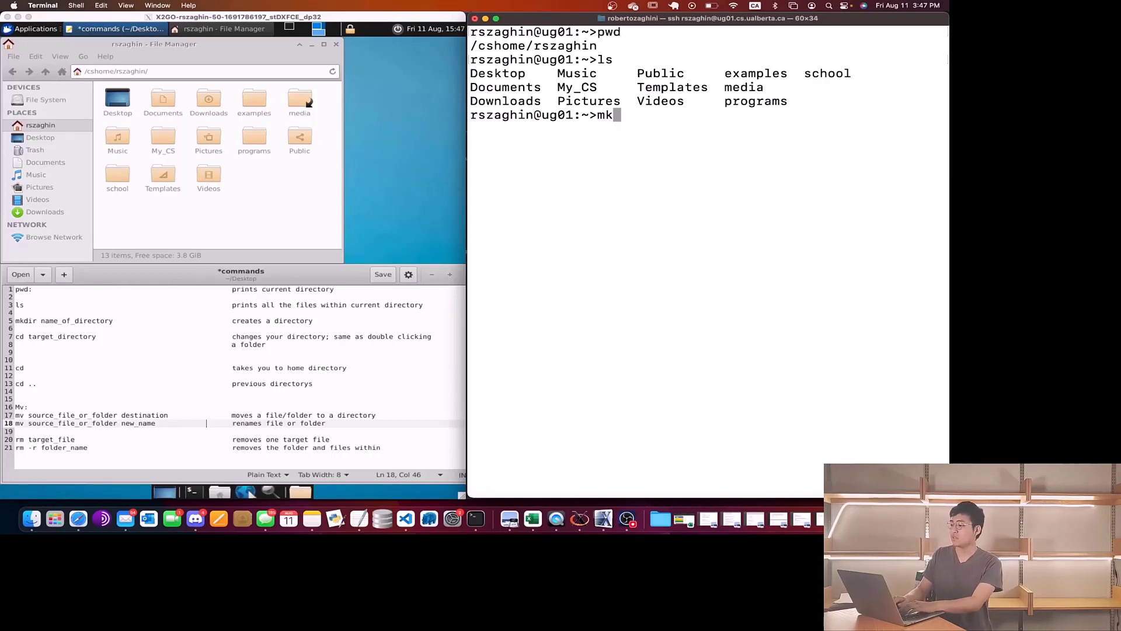
text(dir)
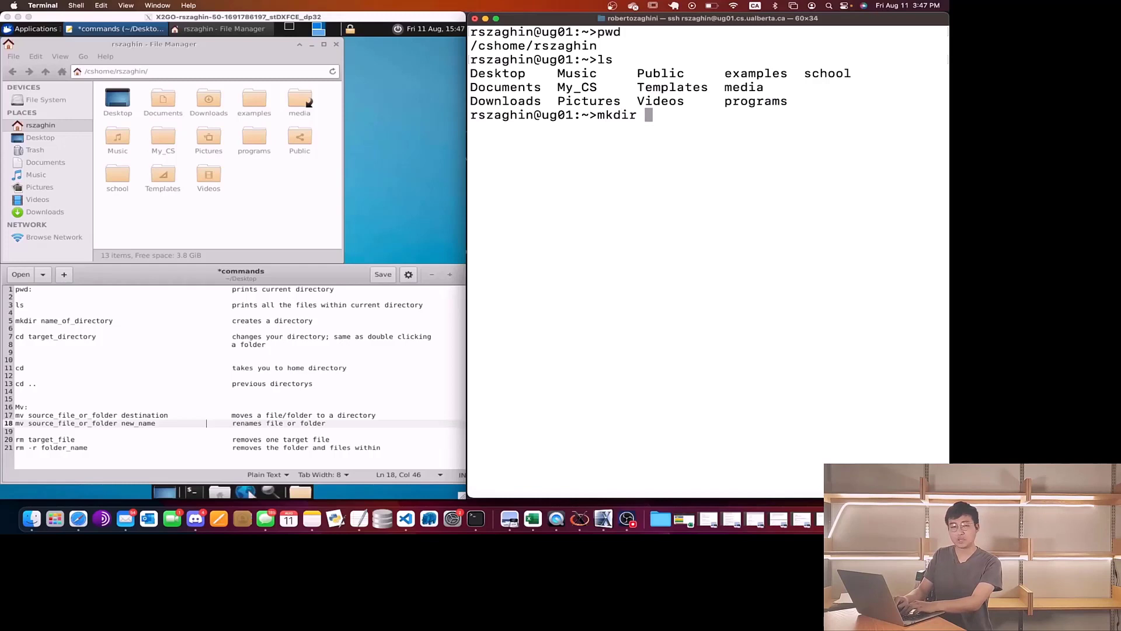
text(My)
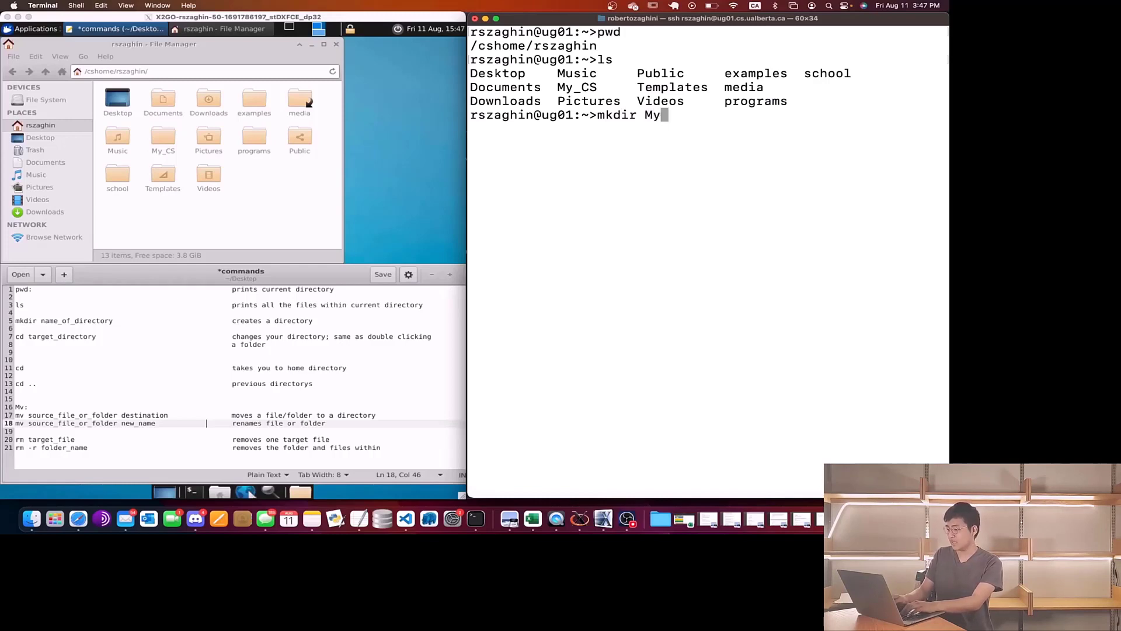
text(_first)
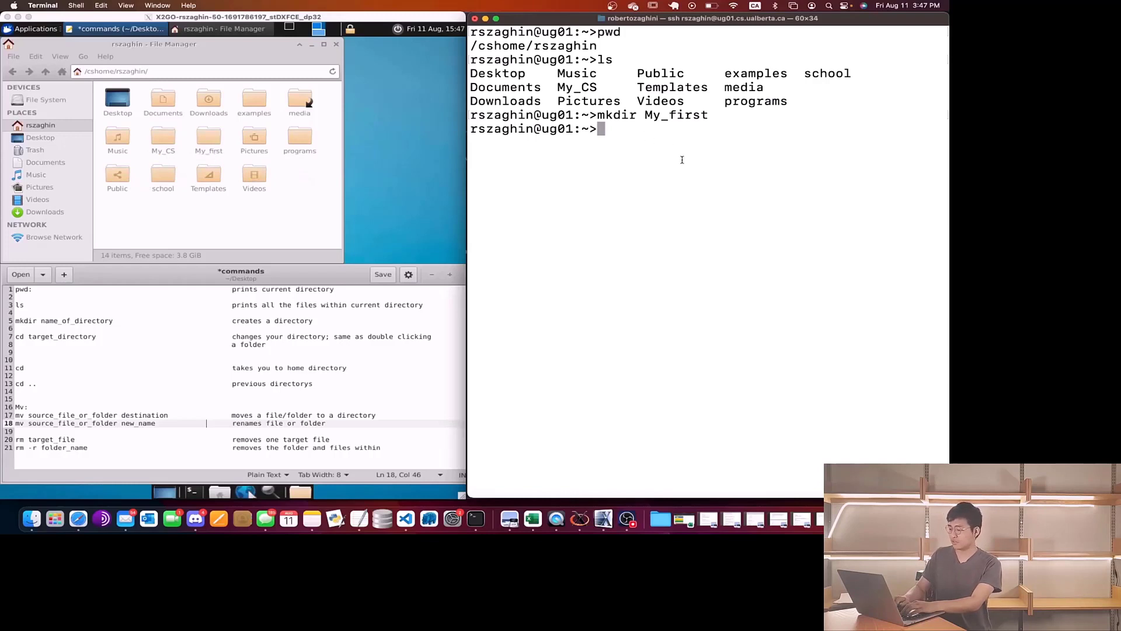
text(ls)
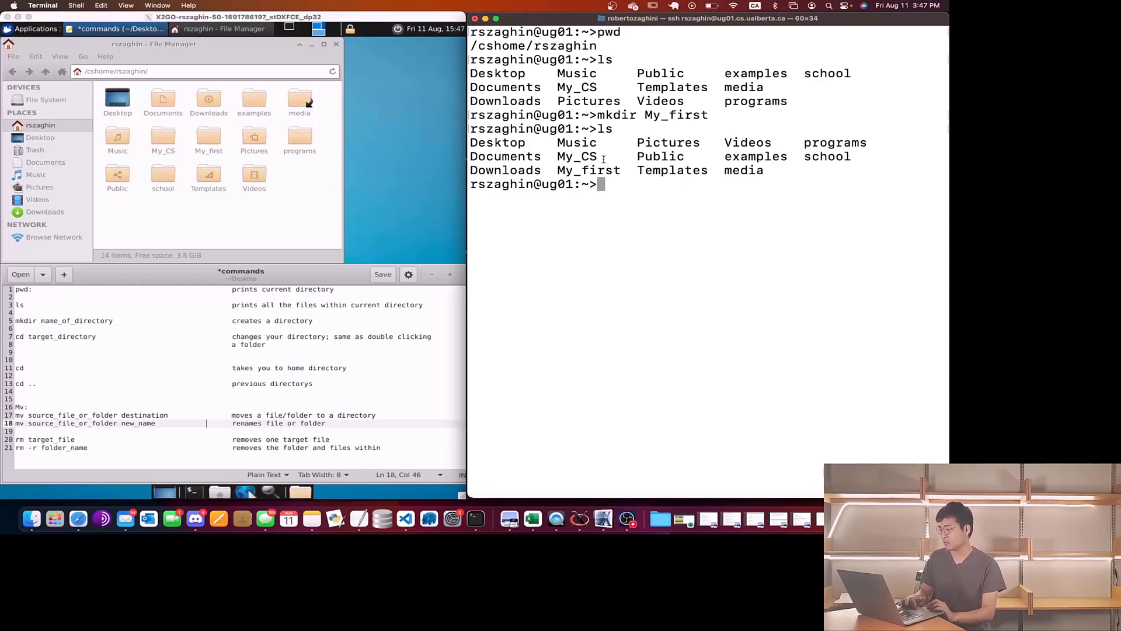
mouse_move(647, 199)
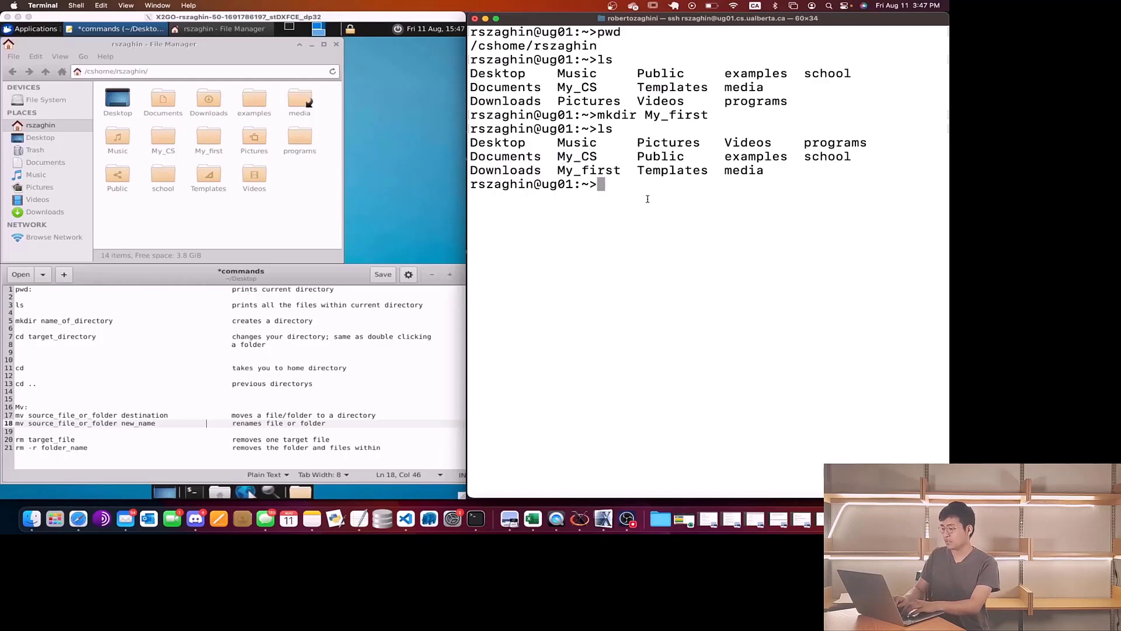
Enter My_CS after cd My_cs fails, then return home with cd and list
text(cd My)
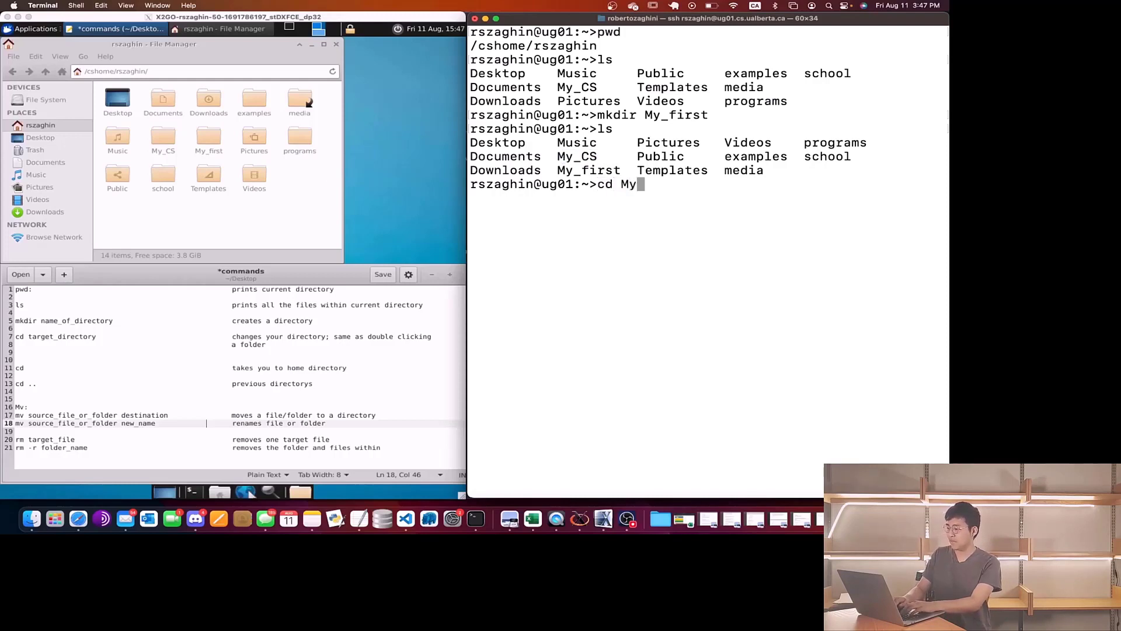
text(_cs)
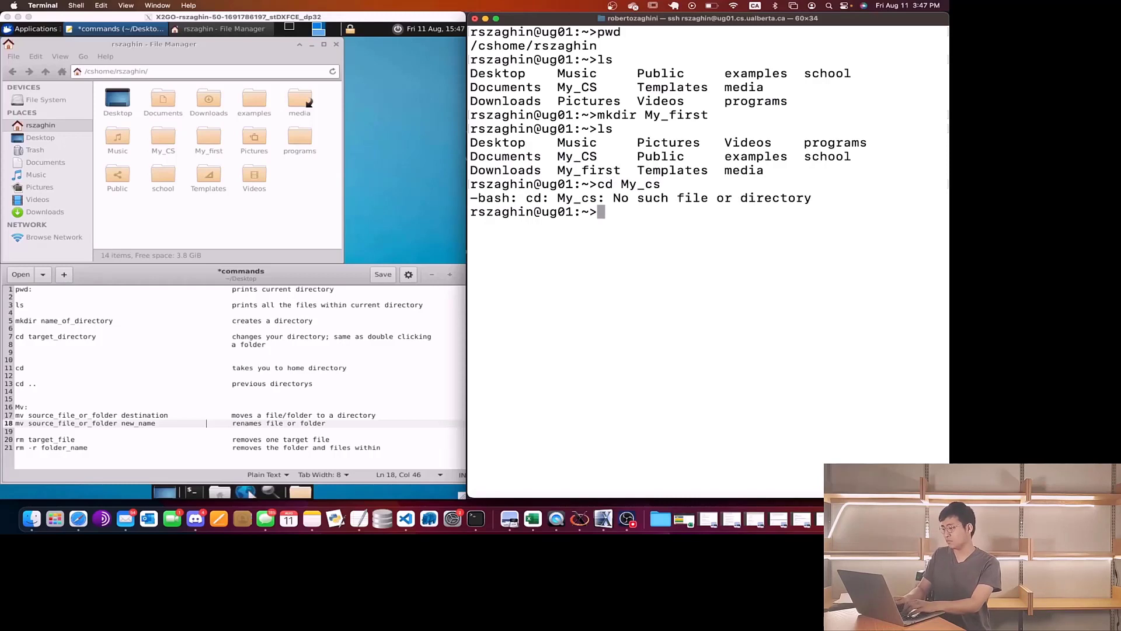
text(Cd)
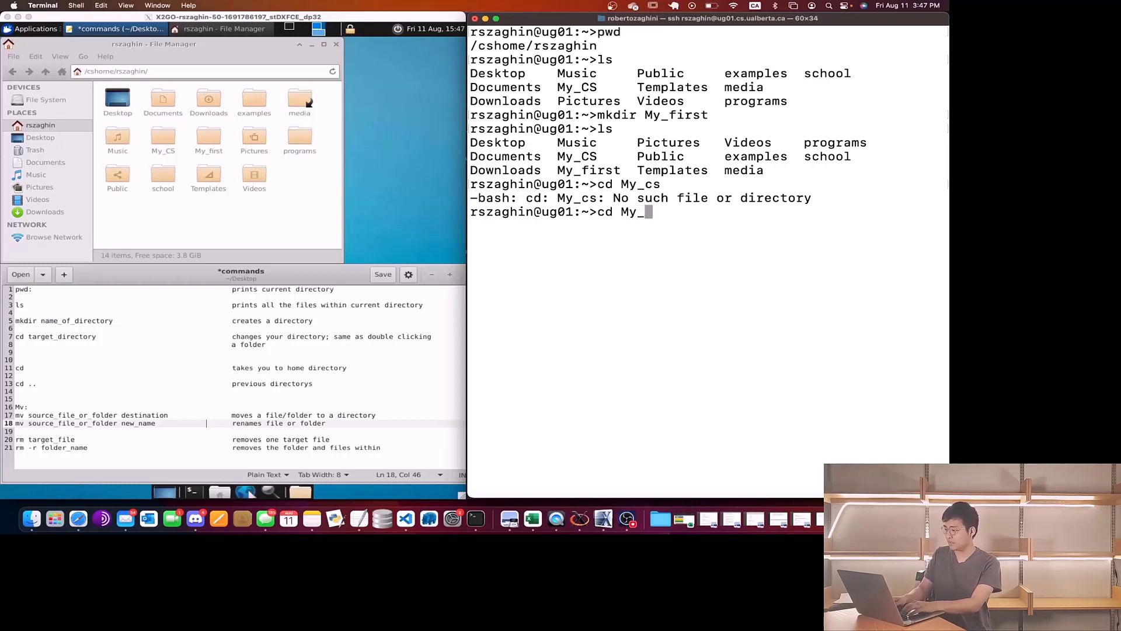
text(CS)
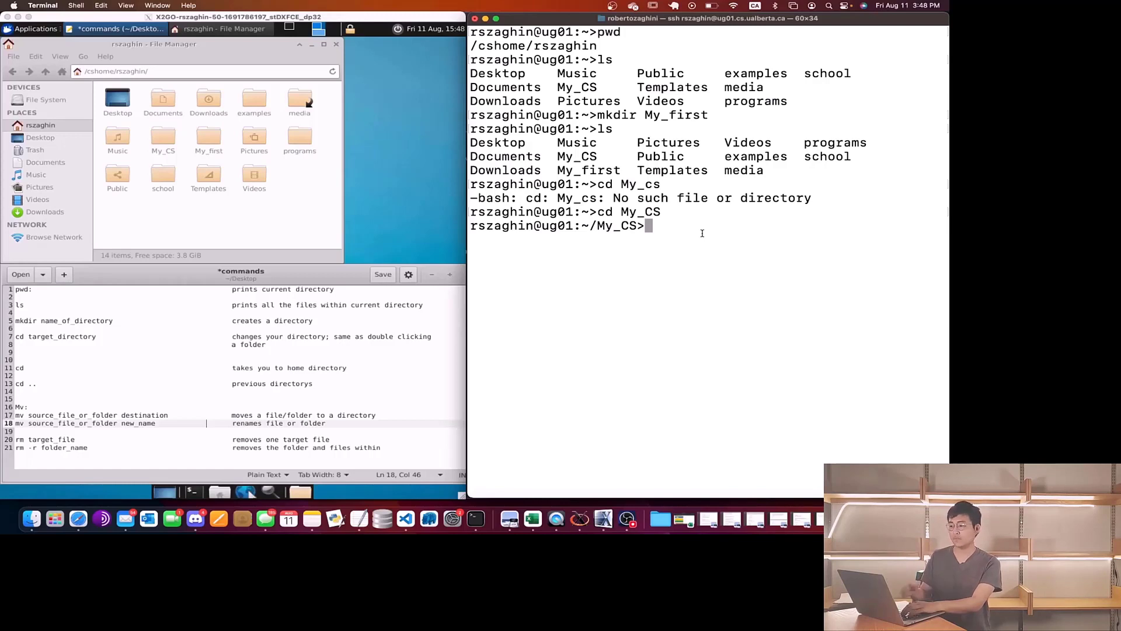
text(cd)
text(ls)
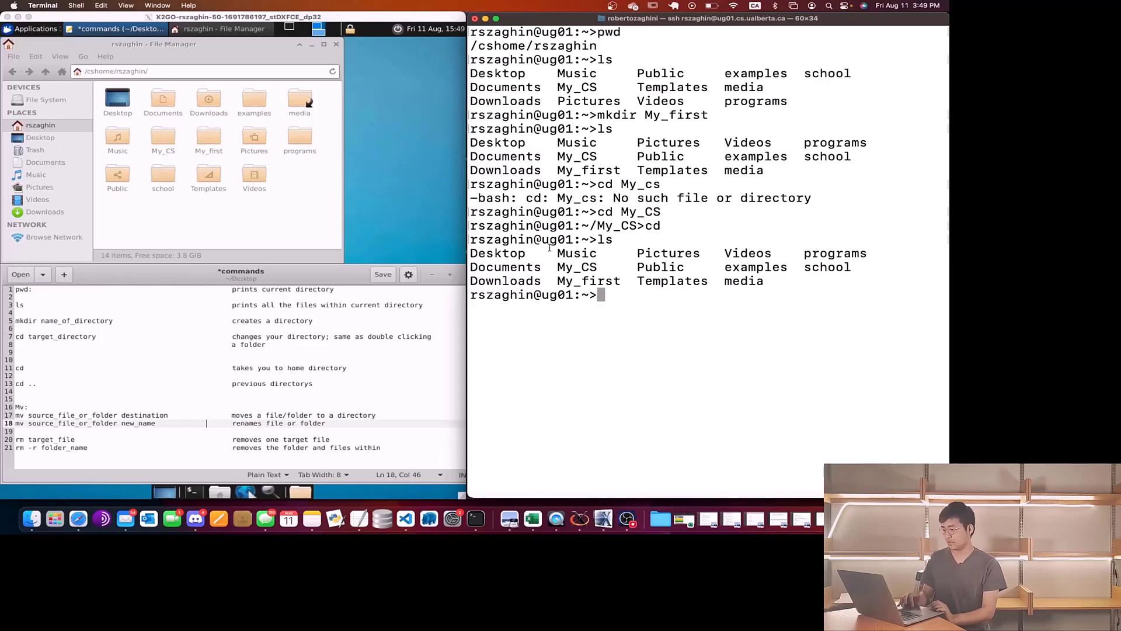
Move My_first into My_CS with mv and confirm it's gone from home
text(mv M)
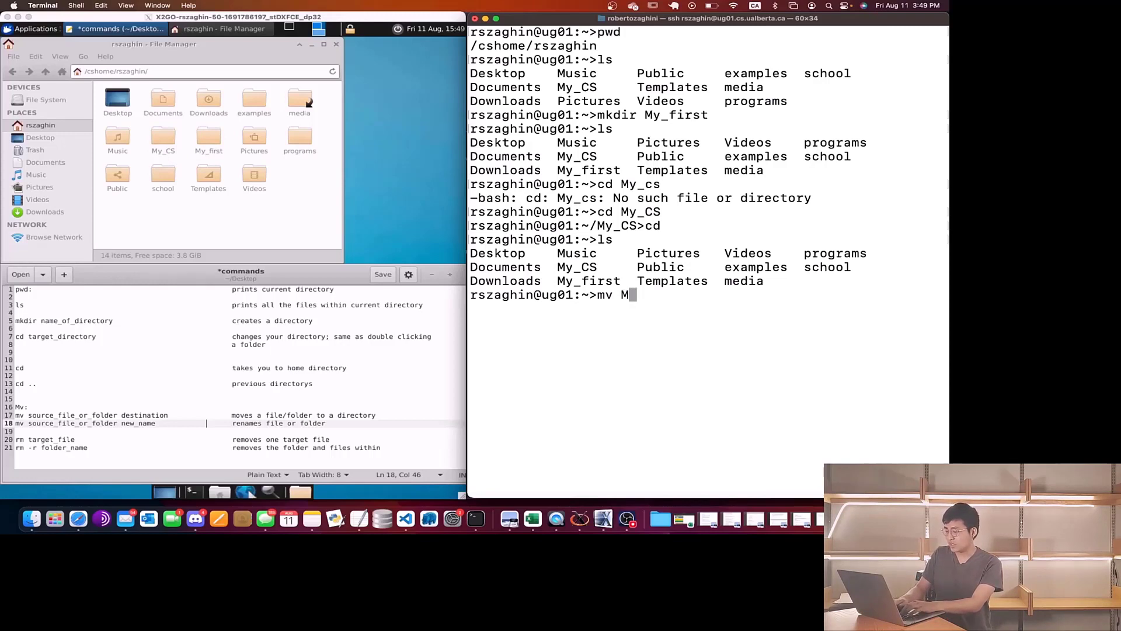
text(y)
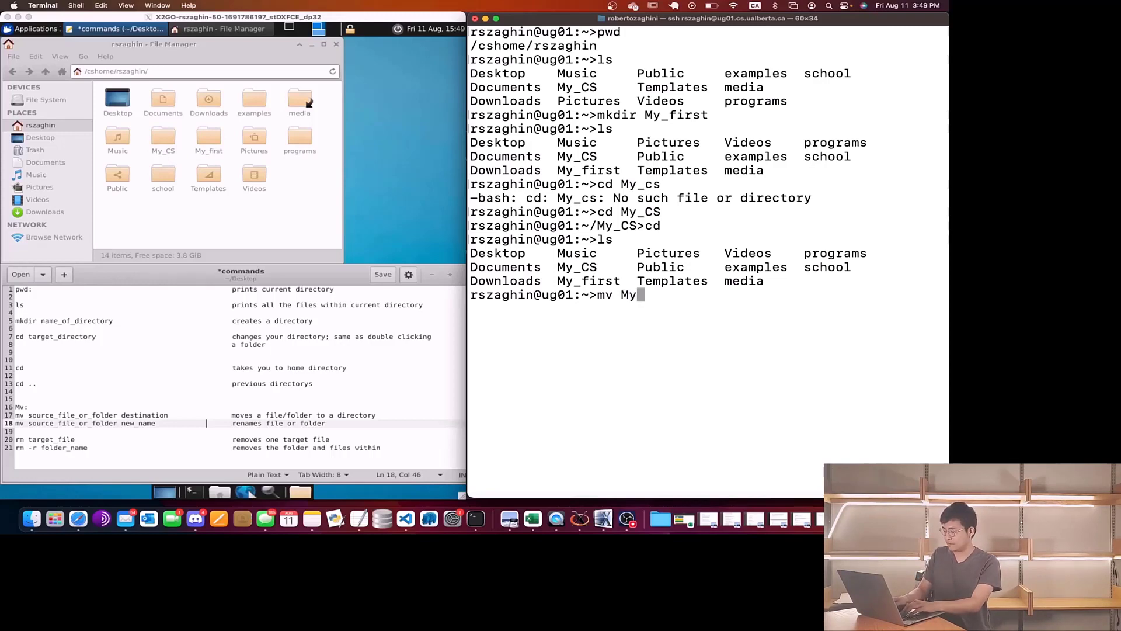
text(_first)
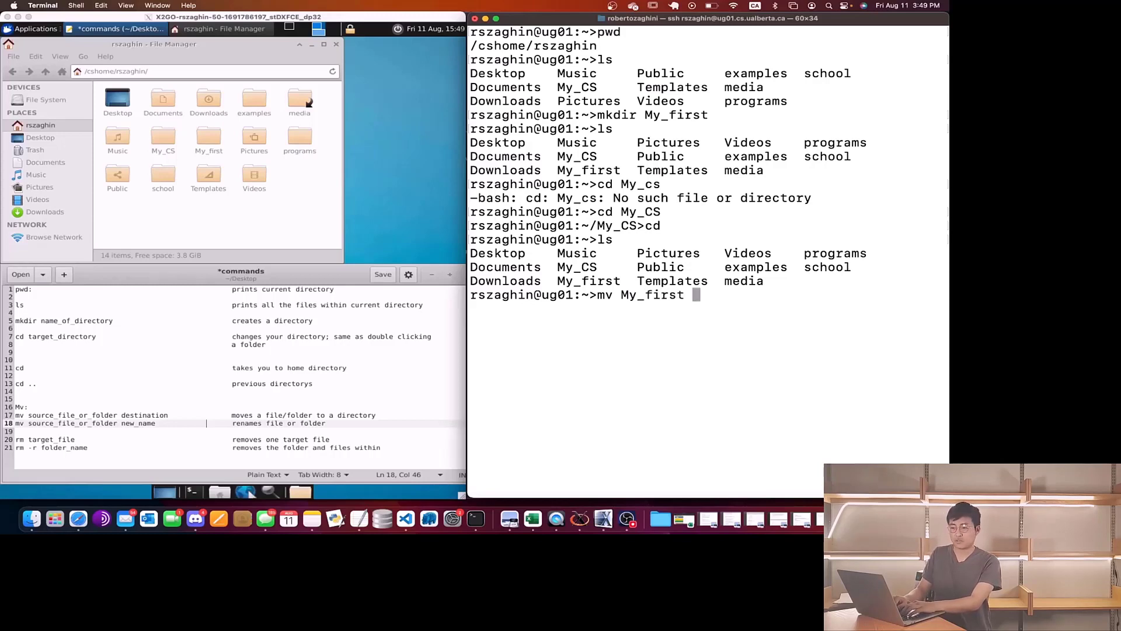
text(M)
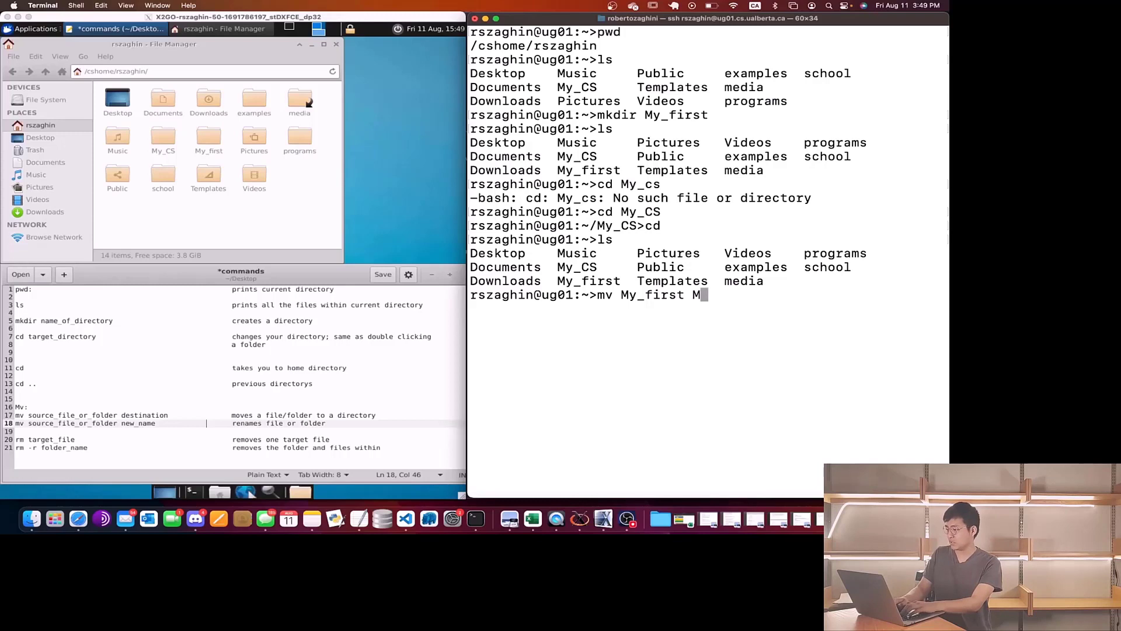
text(y_CS)
text(ls)
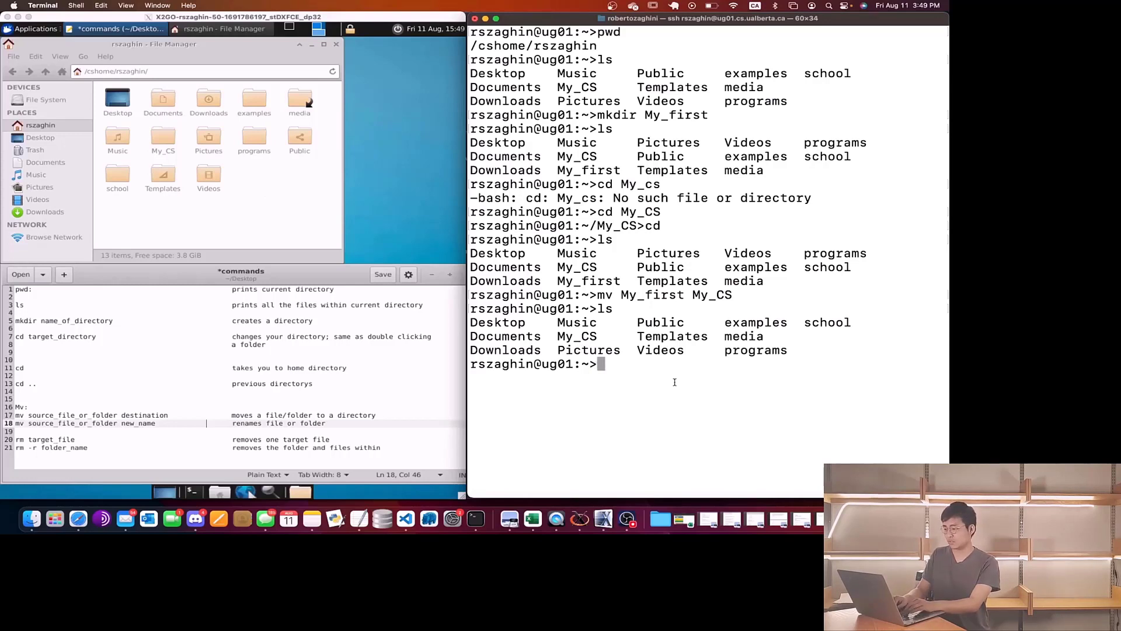
Change into My_CS and list 1st_program.py, My_first and hello.c
text(cd My_CS)
text(ls)
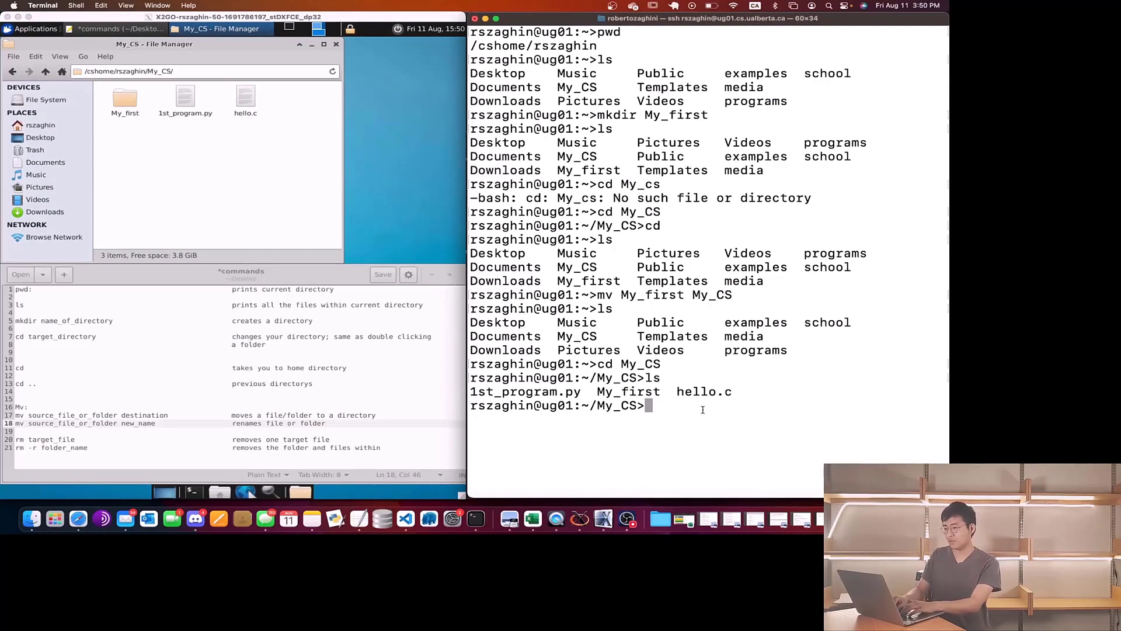
text(mb)
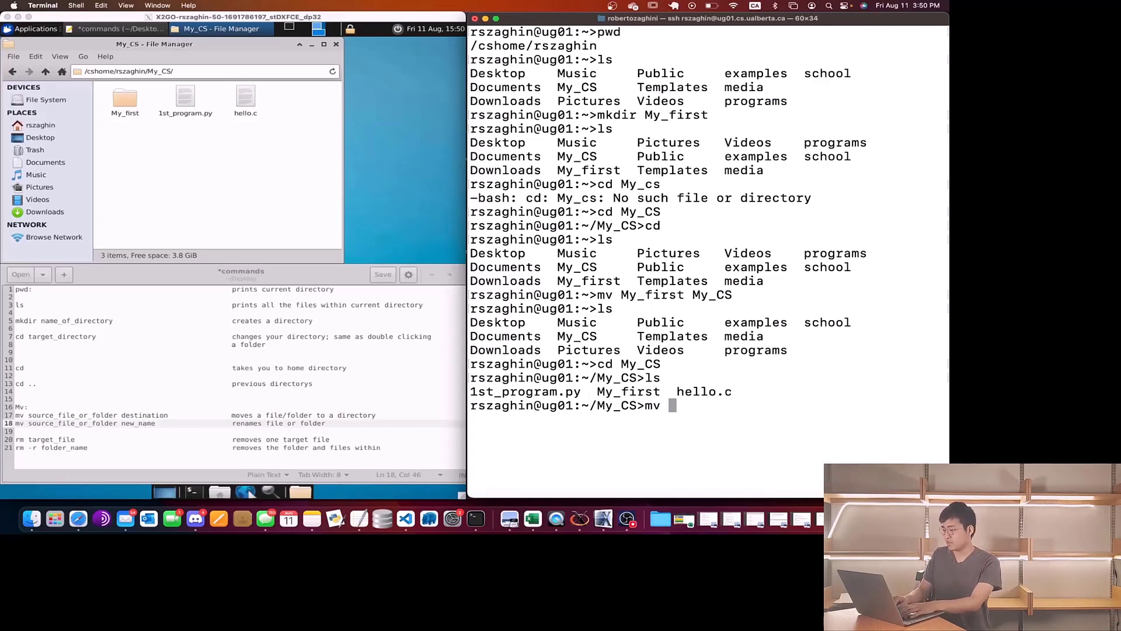
Rename 1st_program.py to 2nd_program.py with mv and list the folder
text(1st)
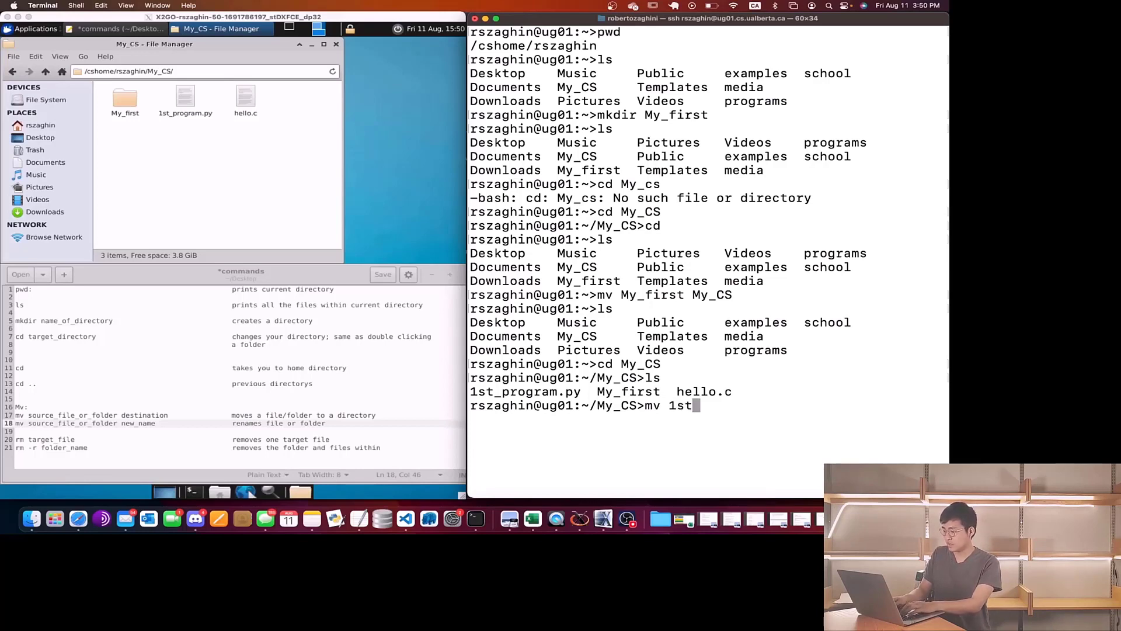
text(_program.py)
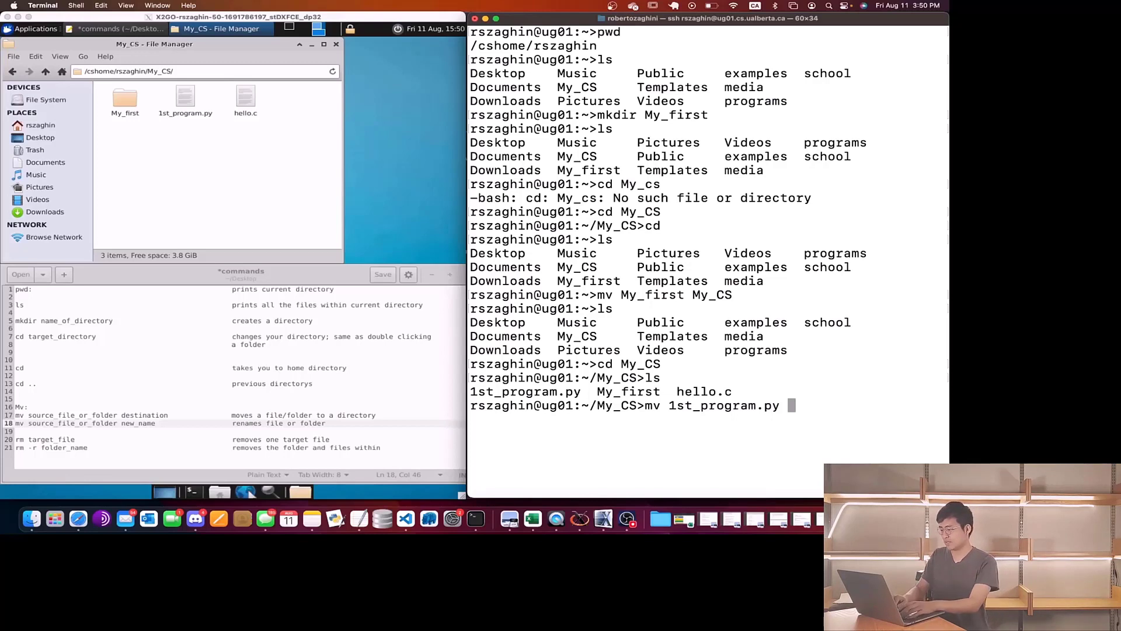
text(2nd)
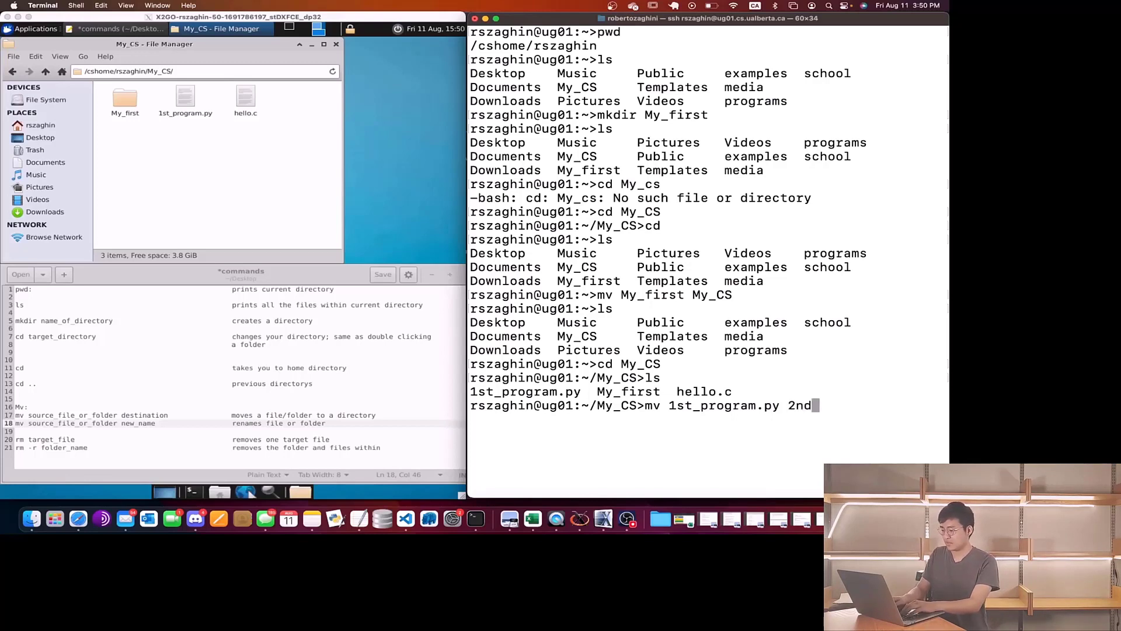
text(_program.py)
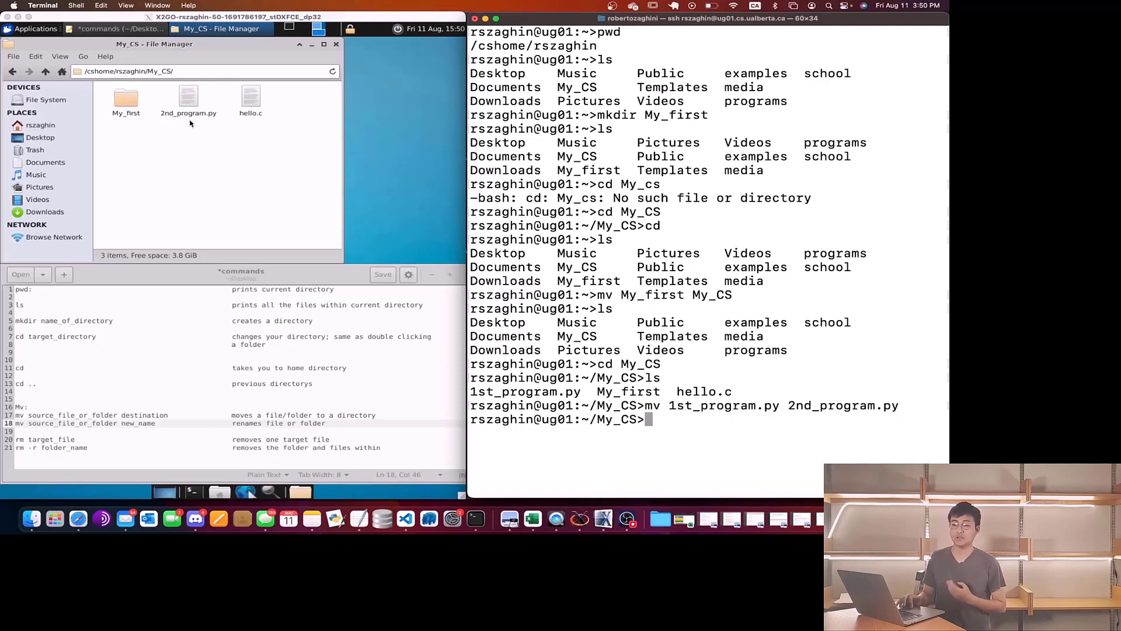
mouse_move(375, 242)
text(ls)
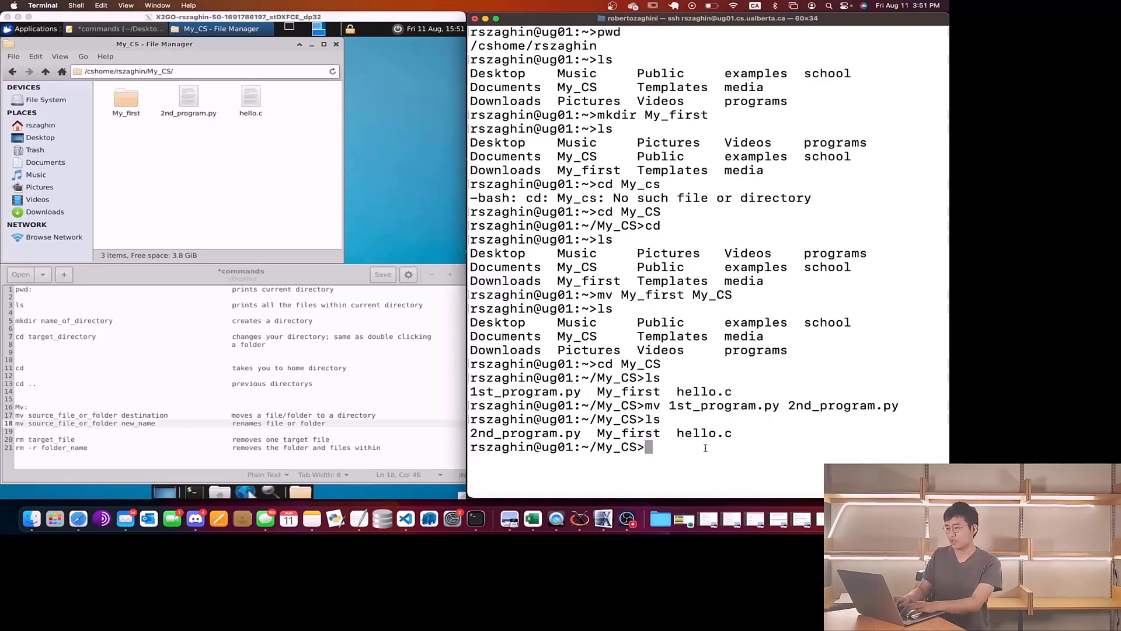
mouse_move(655, 423)
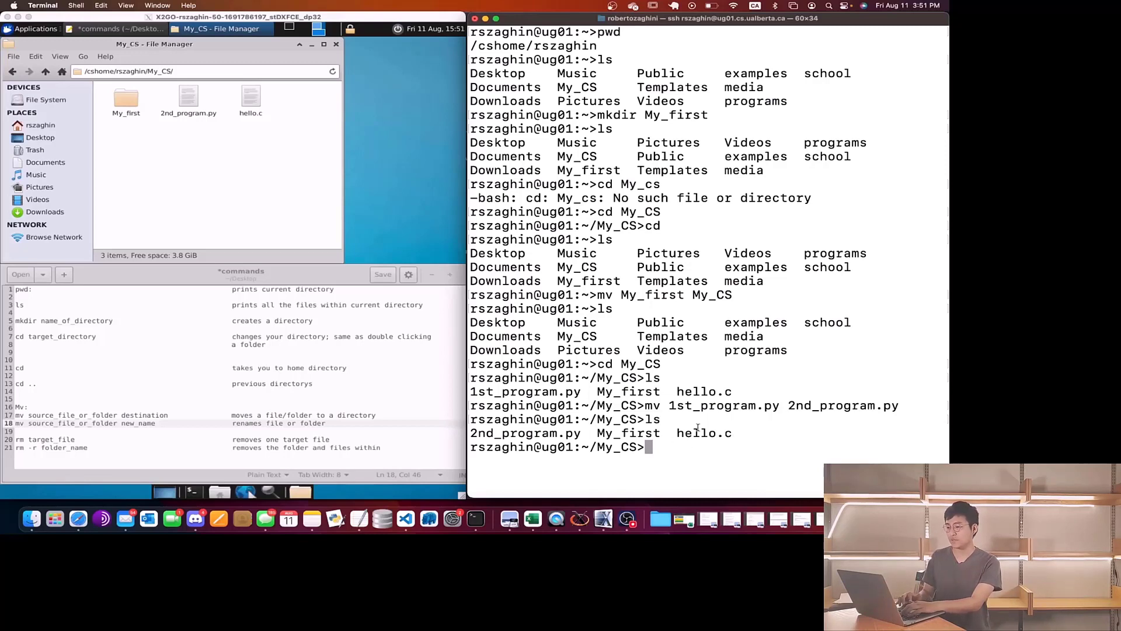
Delete hello.c with rm, confirming with y, leaving 2nd_program.py and My_first
text(rm)
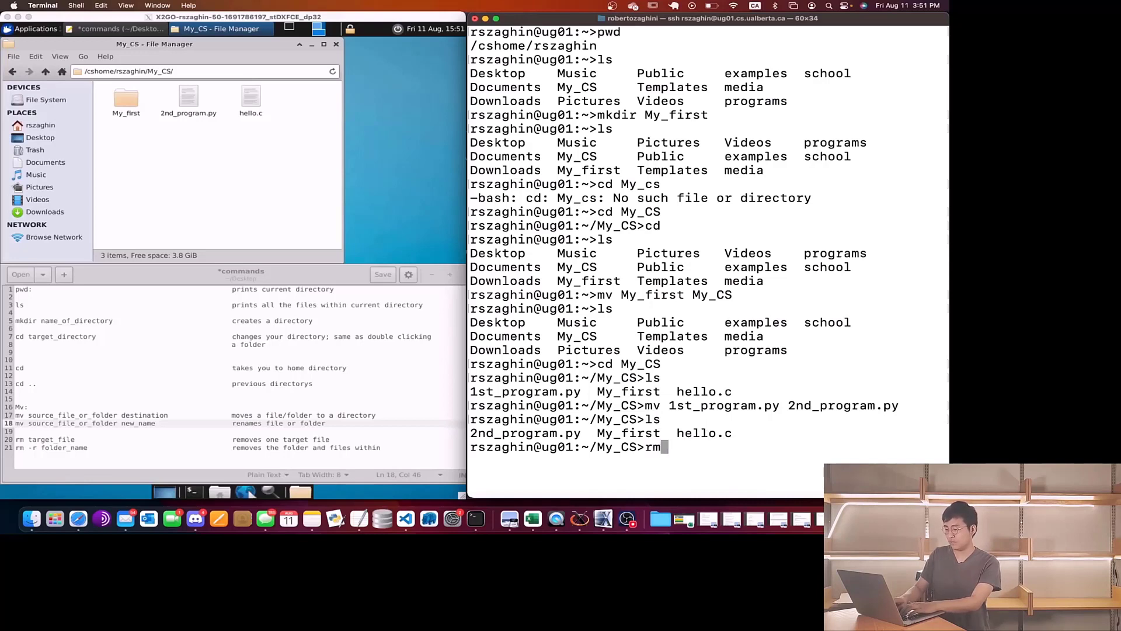
text(hello.c)
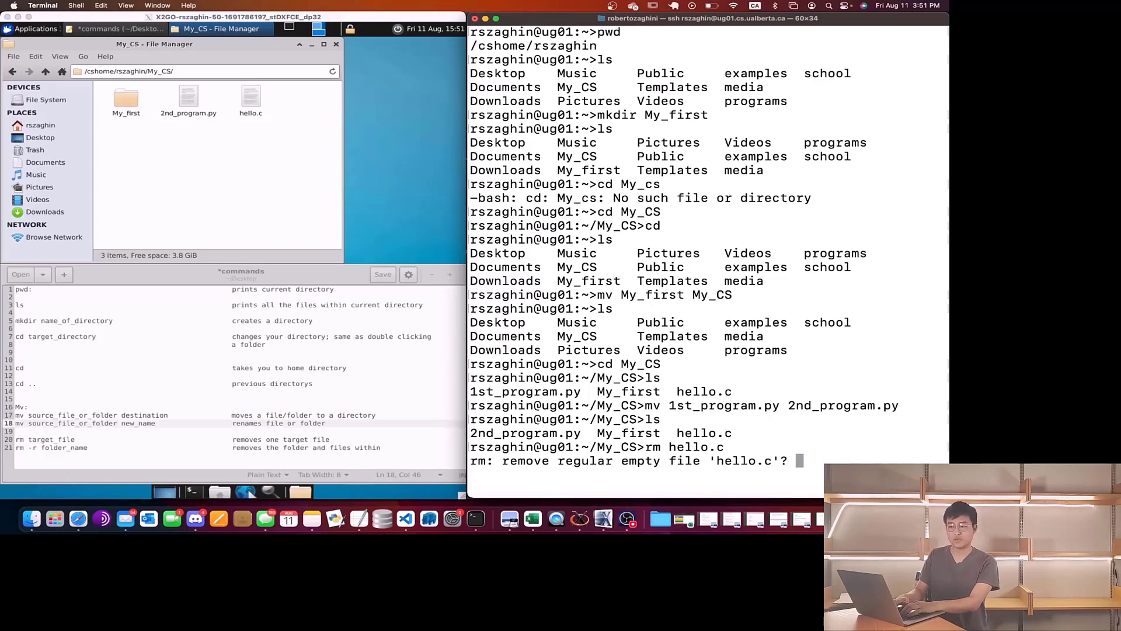
text(y)
text(ls)
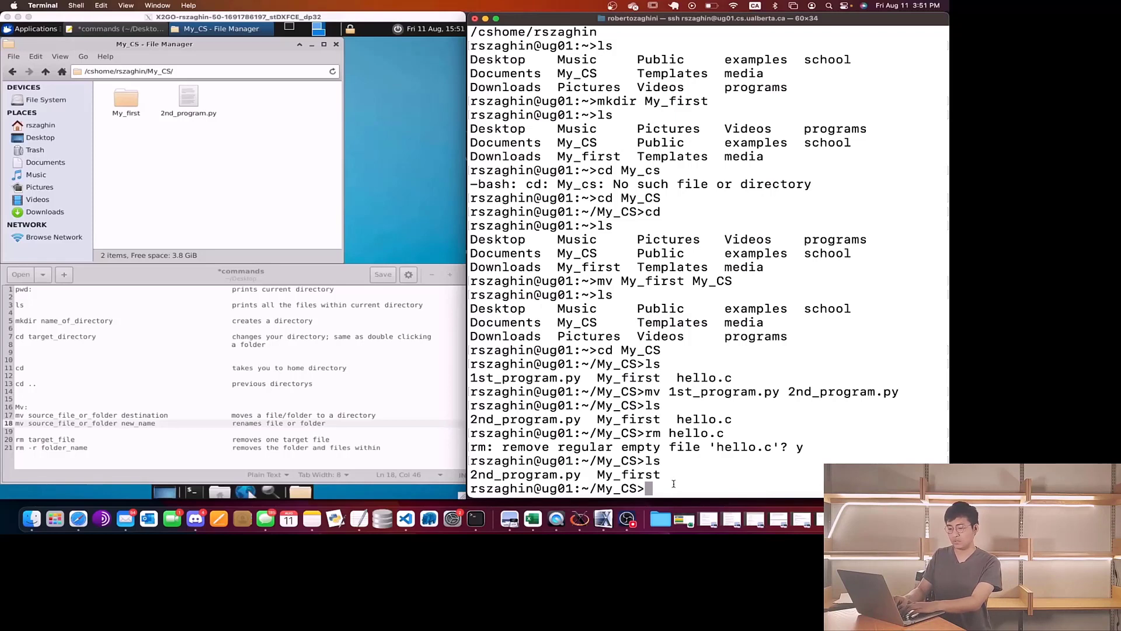
text(rm -r)
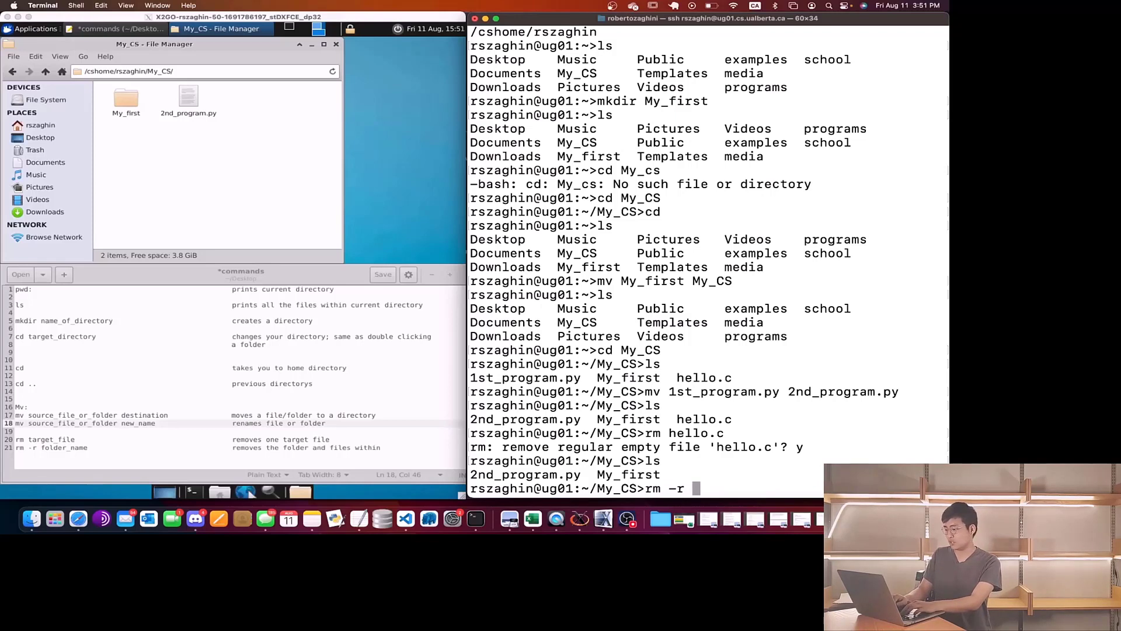
Remove the My_first folder and its contents with rm -r My_first
text(My_fi)
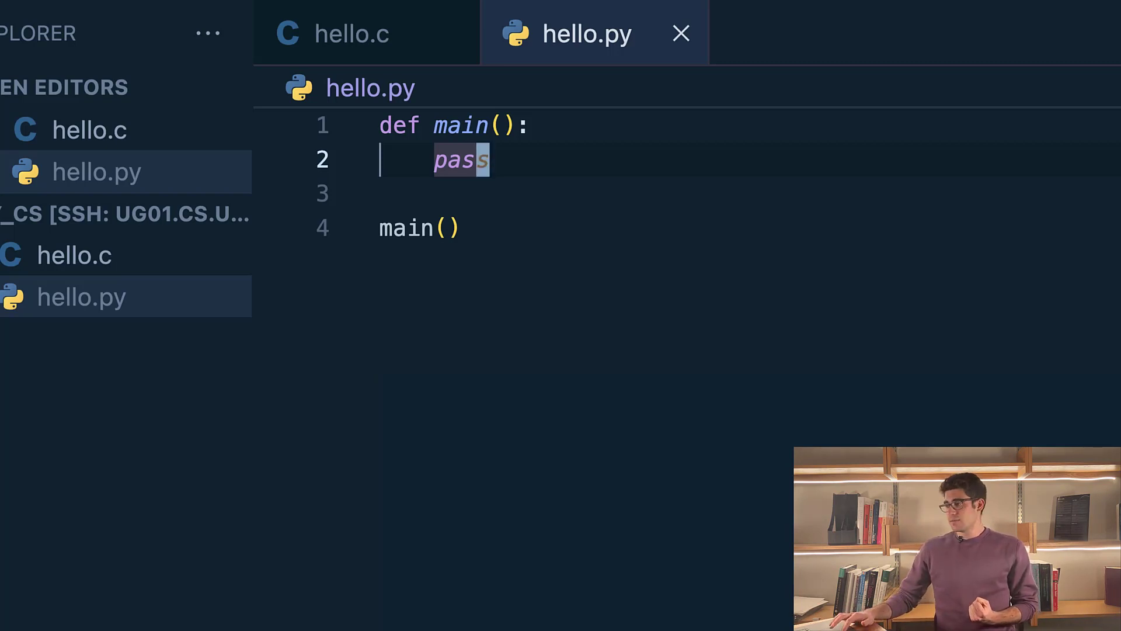
Switch to the hello.c editor tab showing the C main function returning 0
click(350, 32)
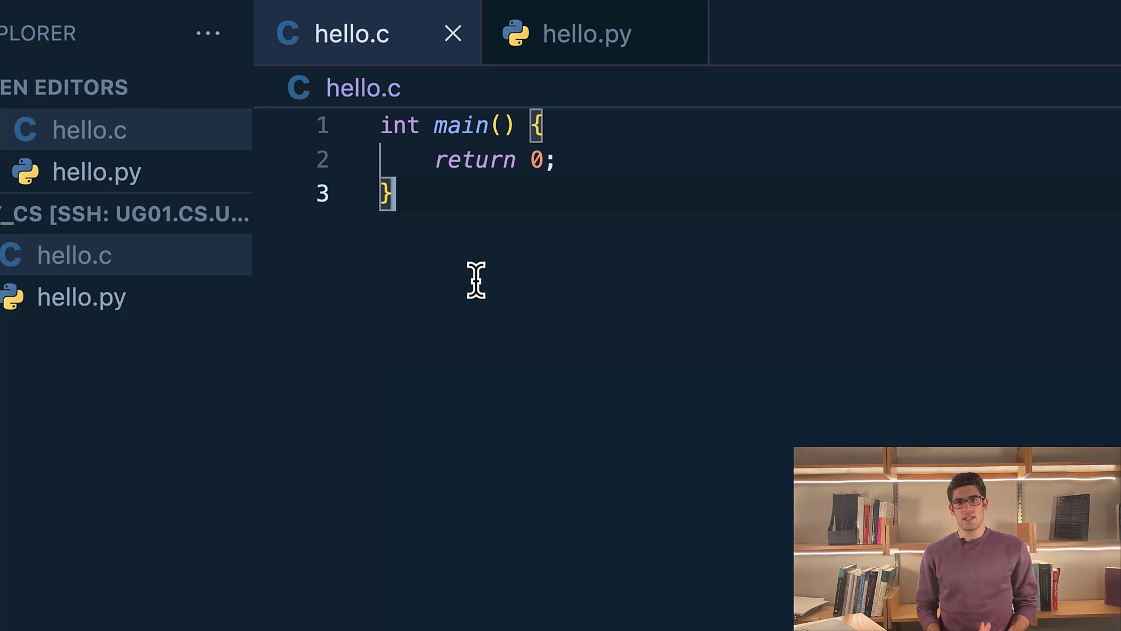
mouse_move(439, 124)
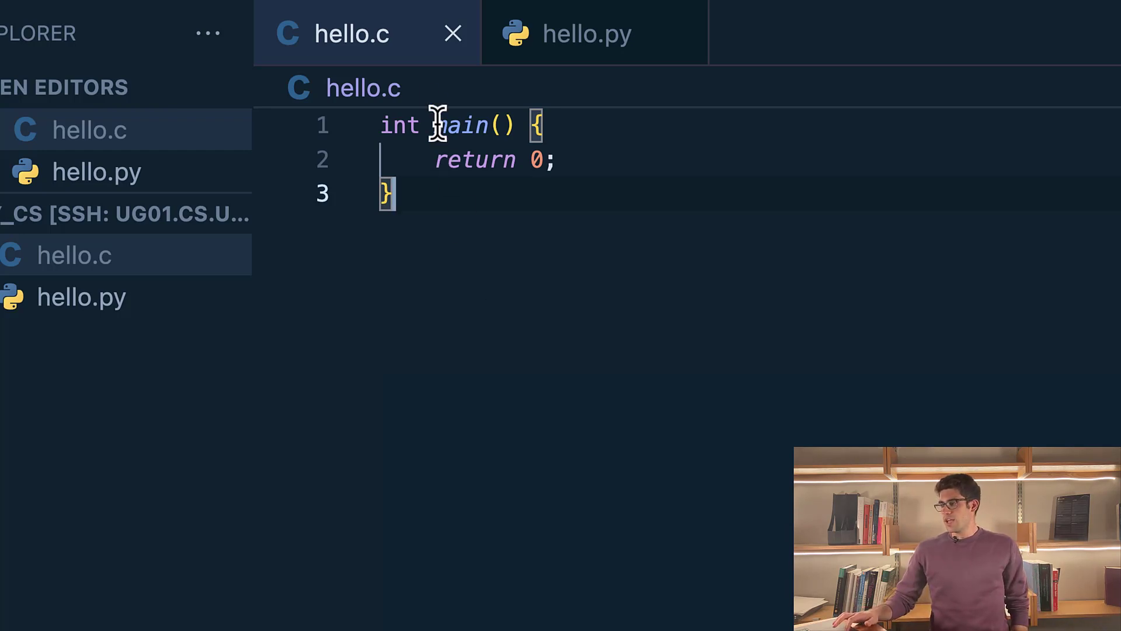
mouse_move(542, 346)
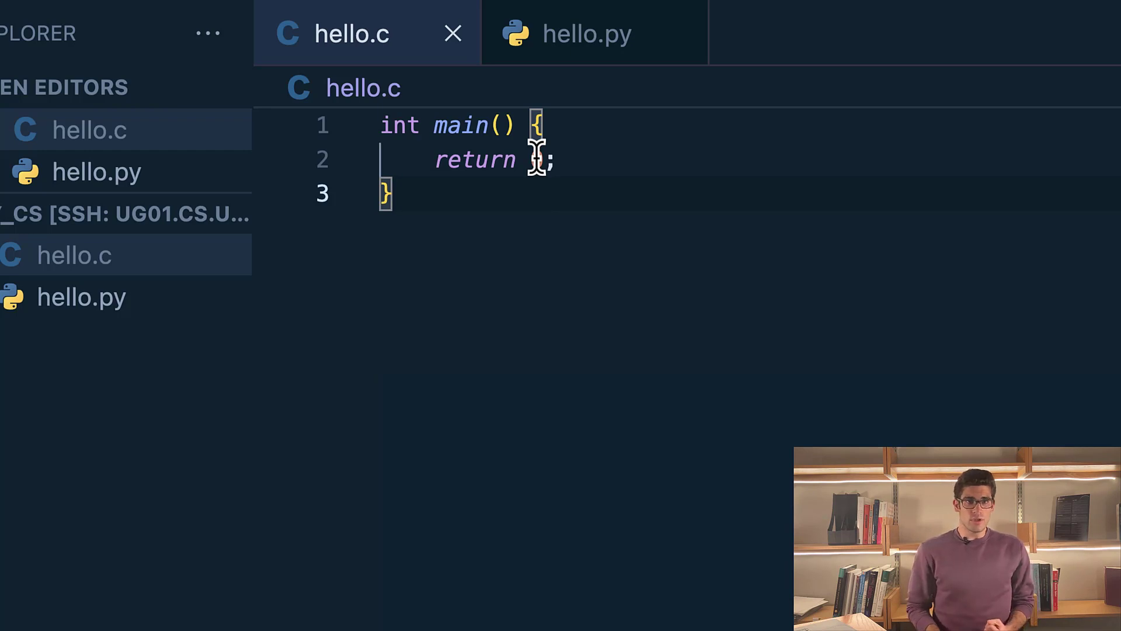
text(0)
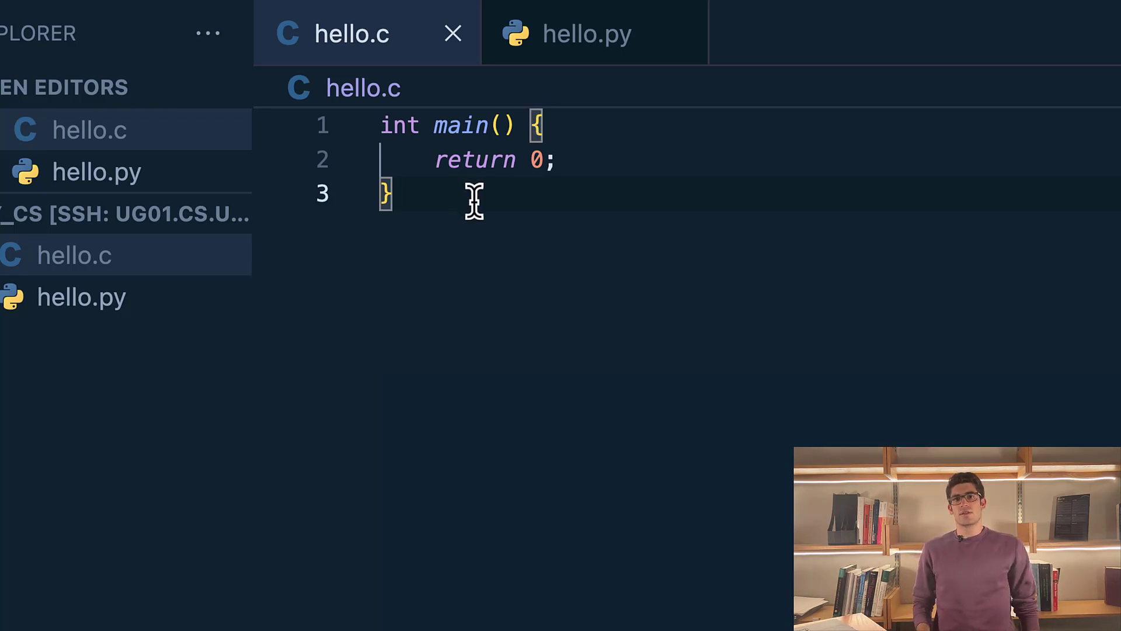
mouse_move(511, 136)
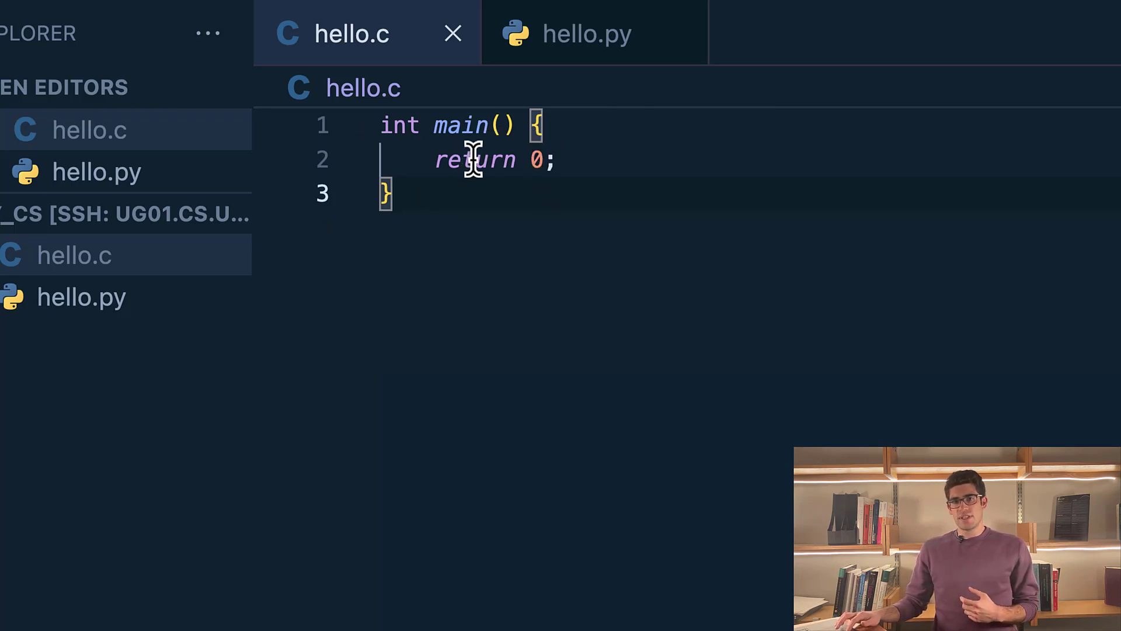
mouse_move(562, 160)
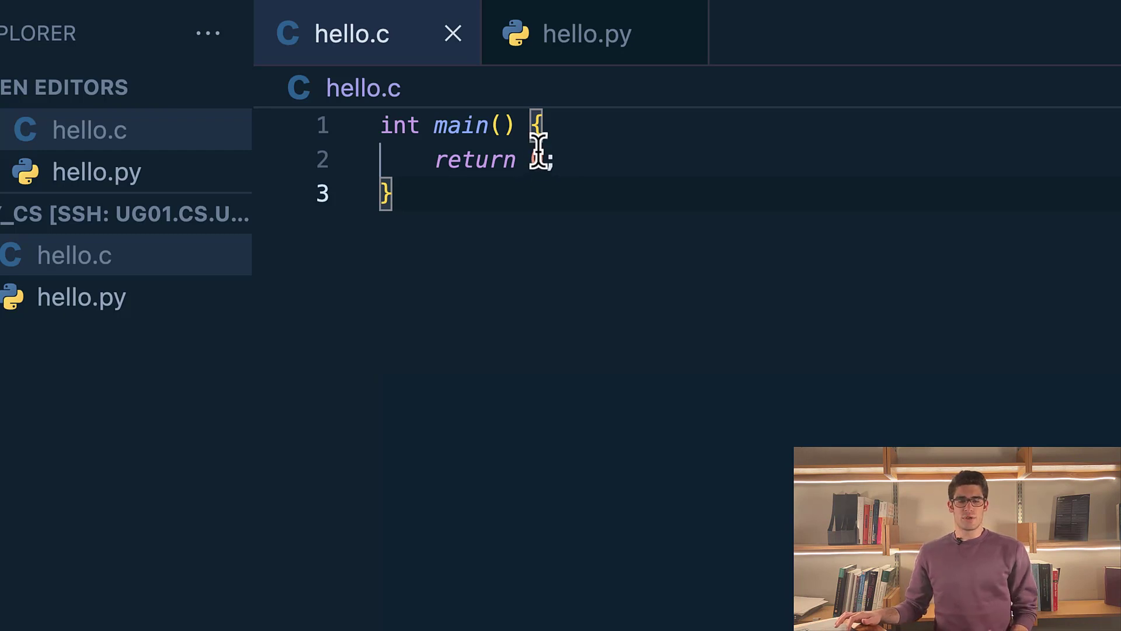
text(0)
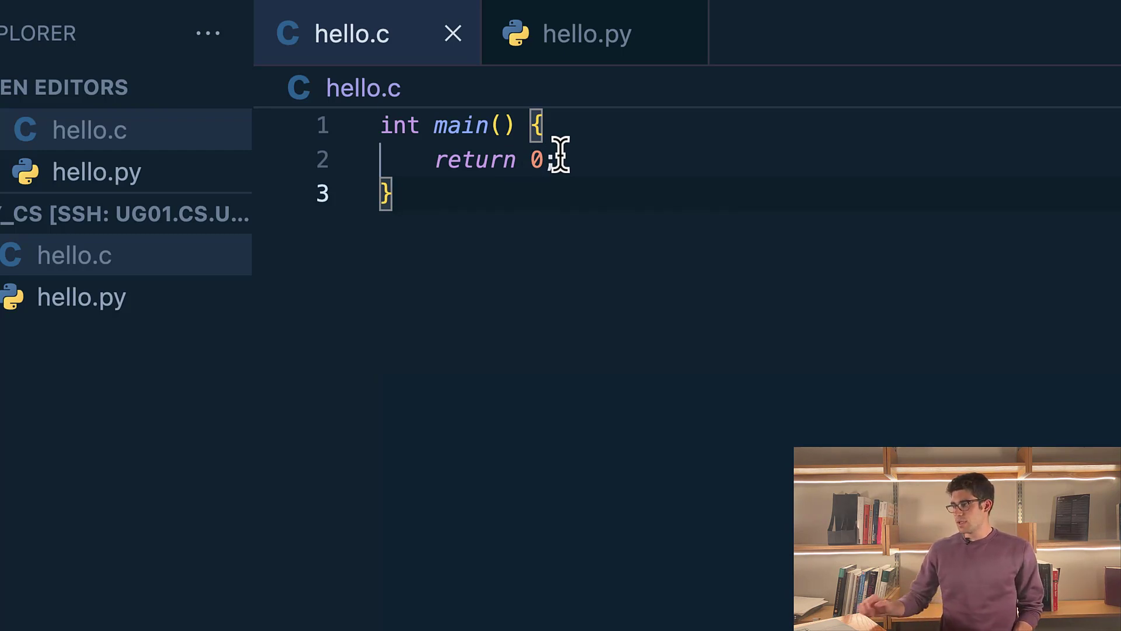
mouse_move(583, 204)
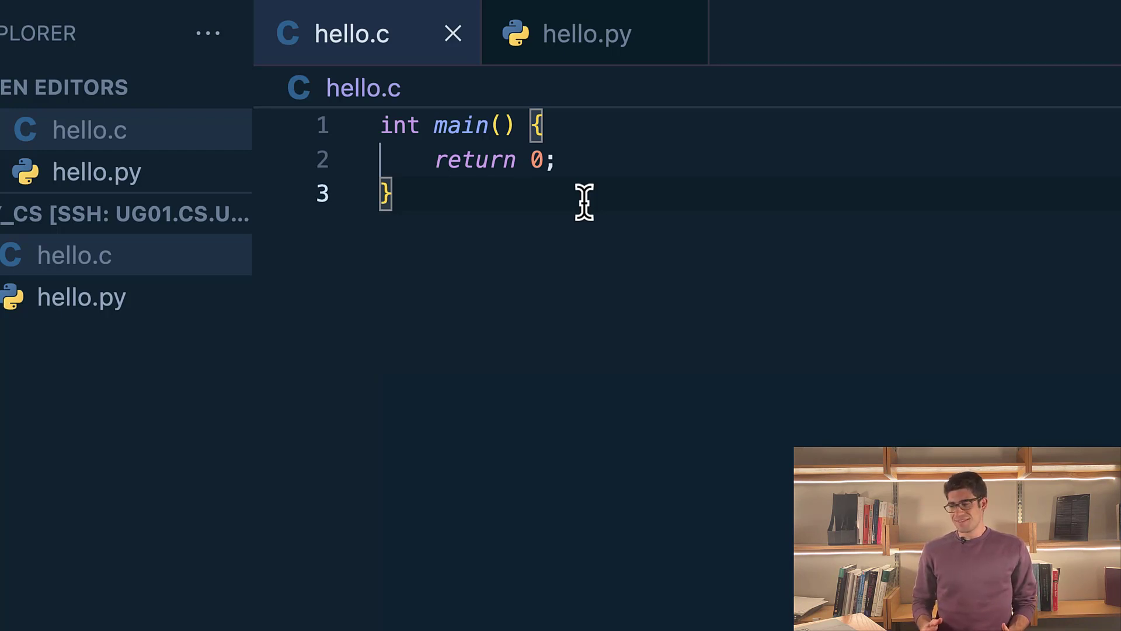
mouse_move(715, 397)
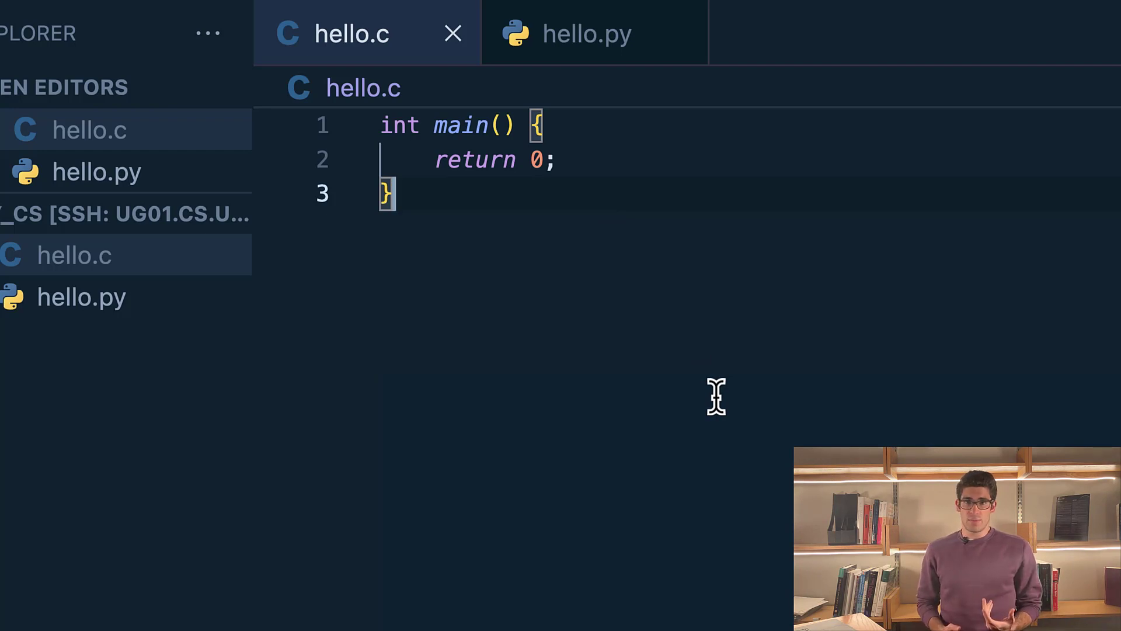
Glance at the hello.py program, then return to the hello.c tab
click(587, 34)
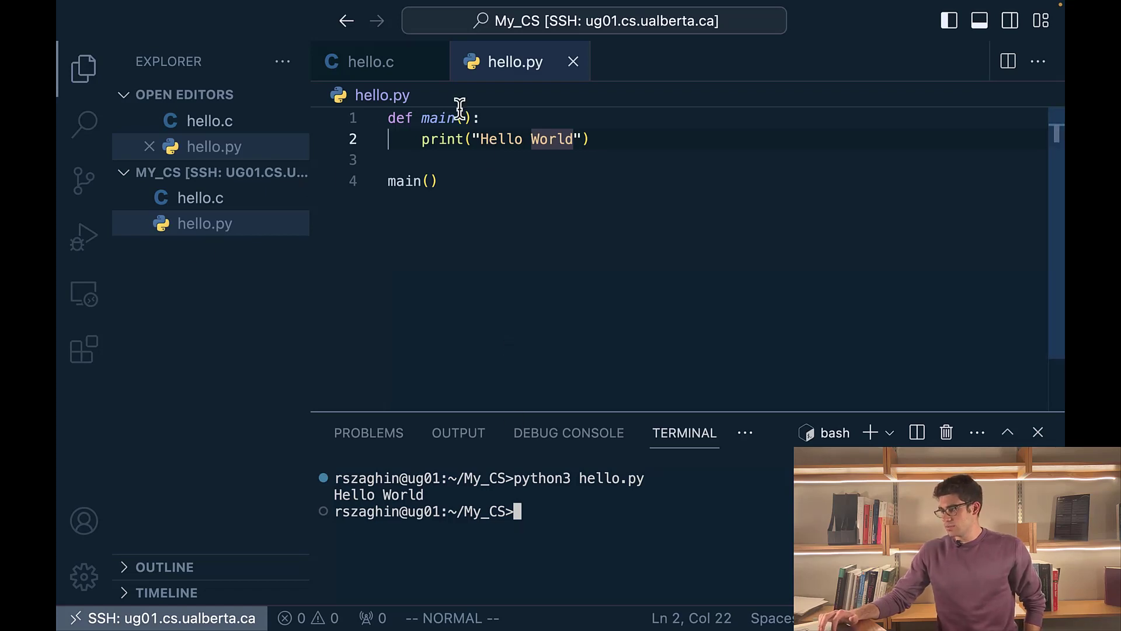
click(369, 62)
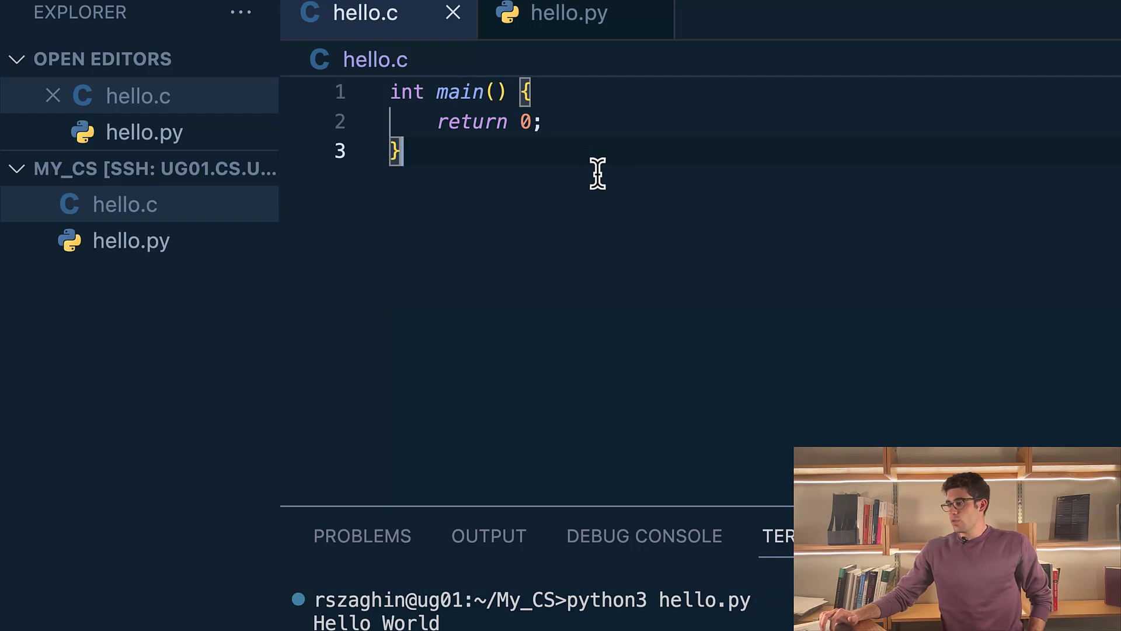
mouse_move(594, 153)
text(printf("Hello World");)
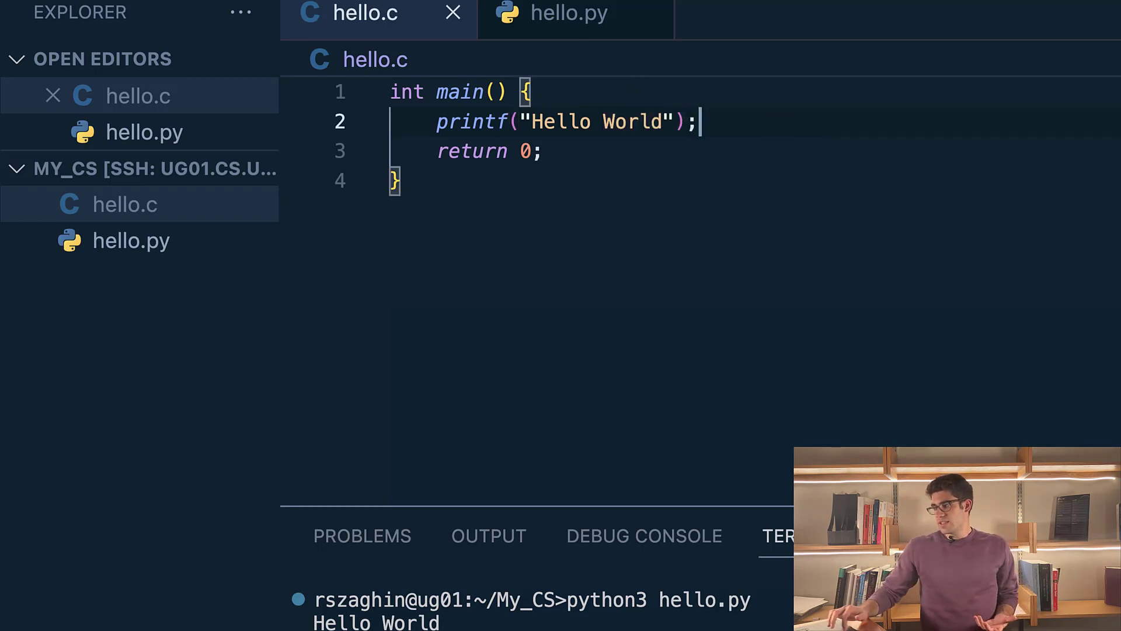
mouse_move(682, 136)
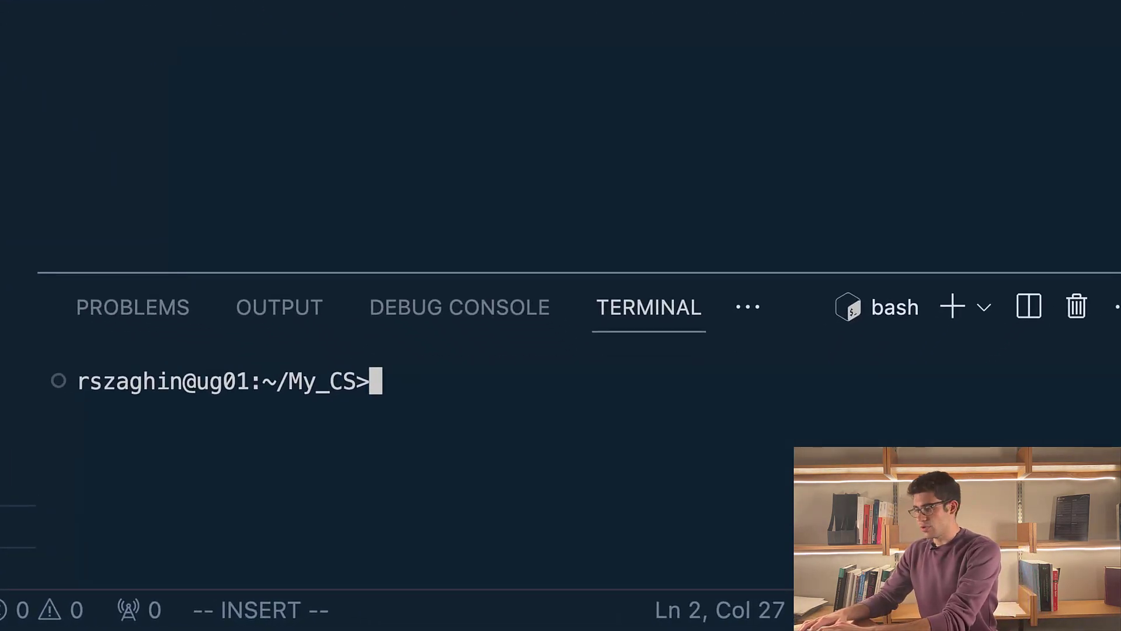
Enter the command gcc -Wall -std=c99 hello.c -o hello in the terminal
text(gcc)
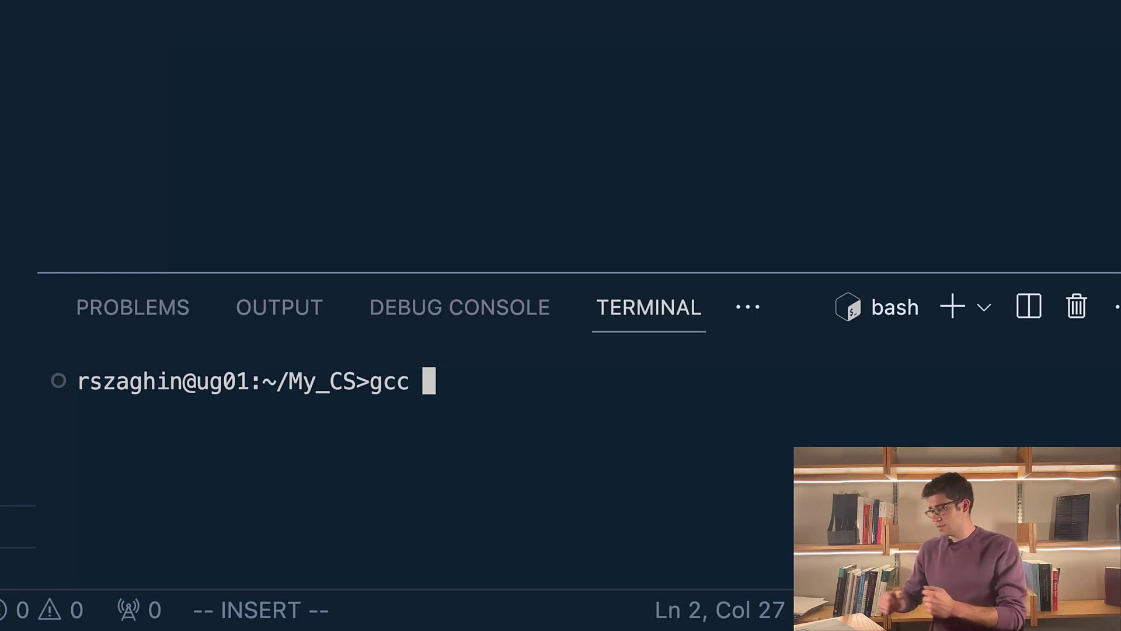
text(-Wall -std=c99)
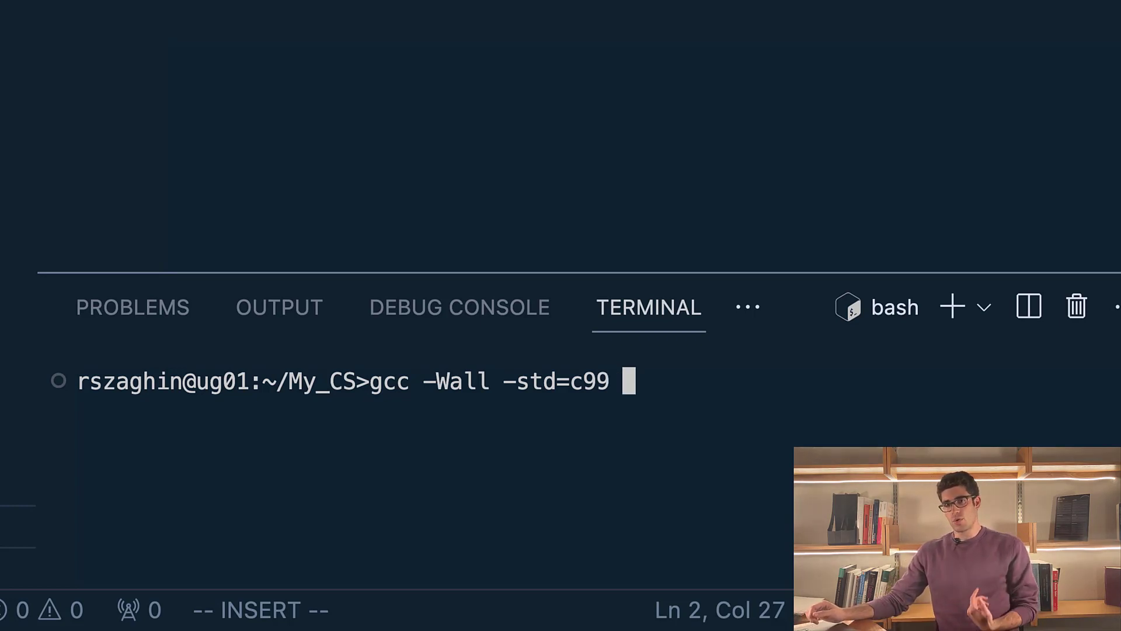
text(hello)
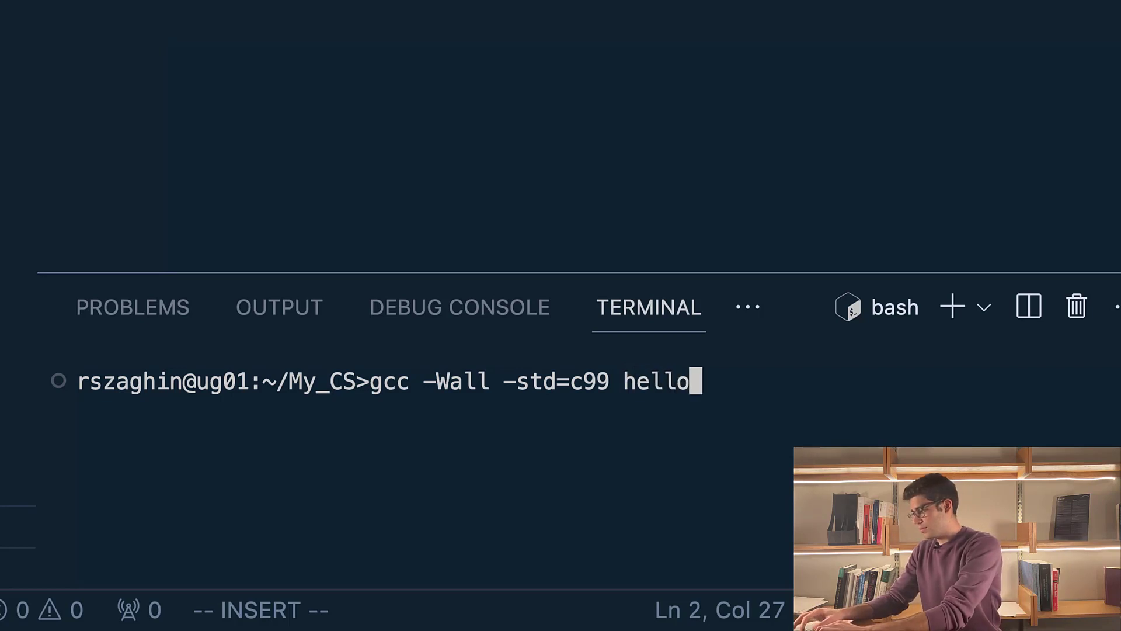
text(.c)
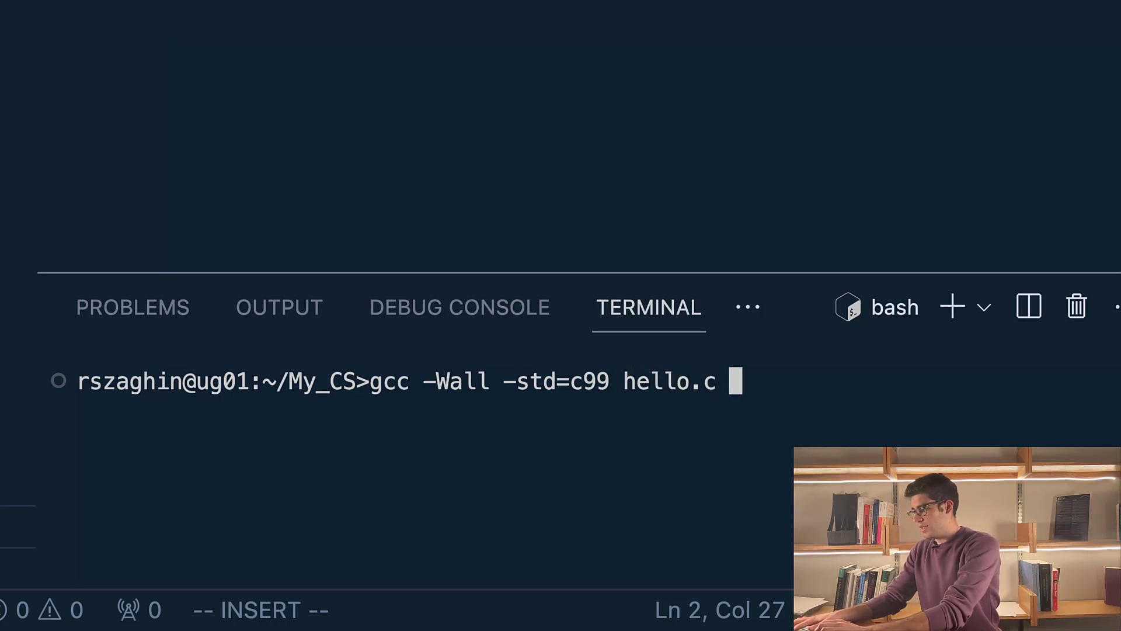
text(-o)
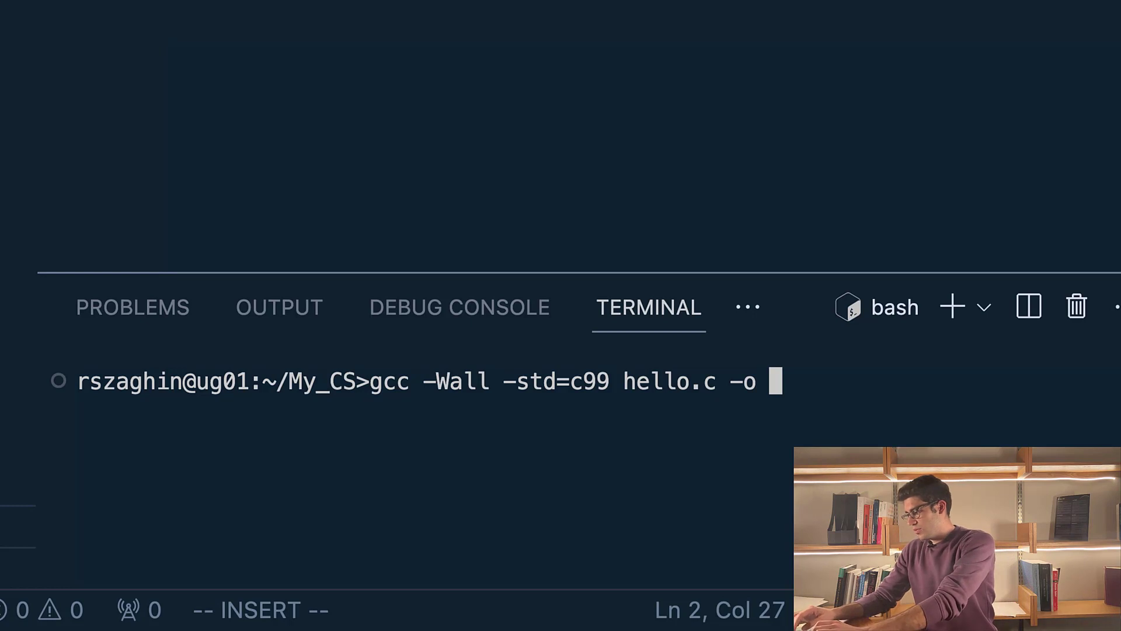
text(hello)
text(#include <stdio.h>)
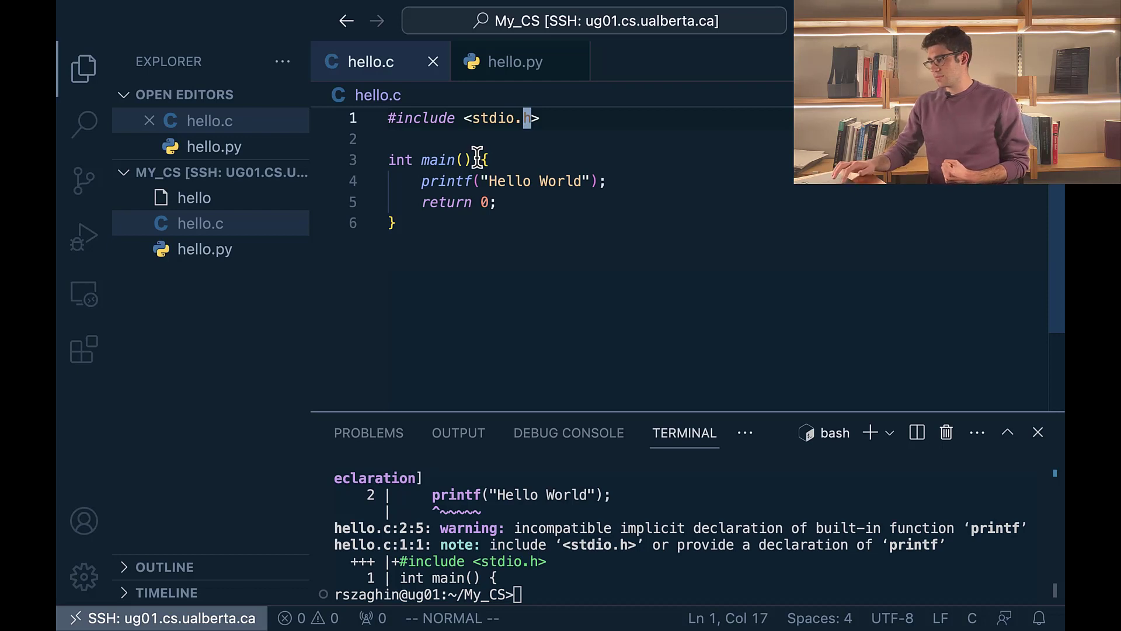
Enter the recompile command gcc -Wall -std=c99 hello.c -o out in the terminal
text(gcc -Wall -std=c99 hello.c -o out)
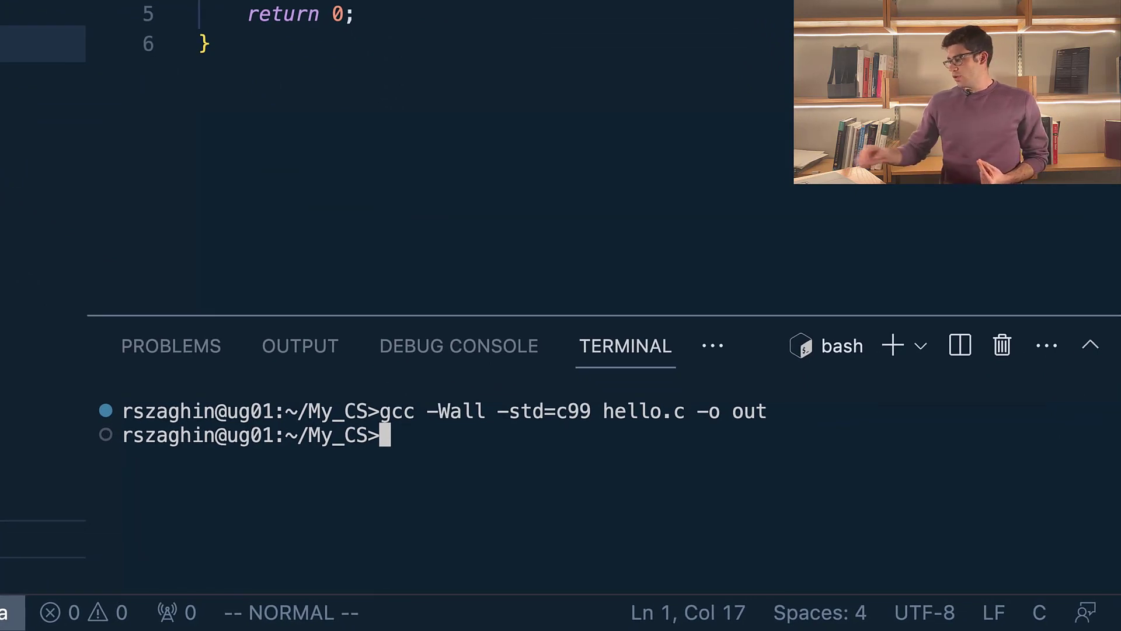
Run ./hello, then add \n to the end of the Hello World message in hello.c
text(./)
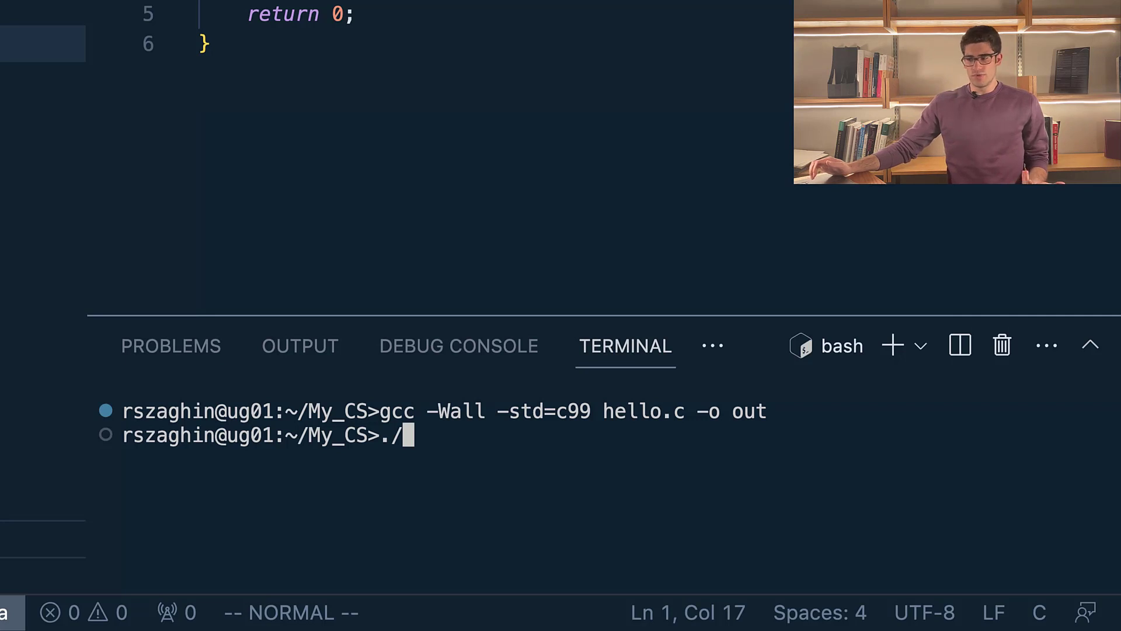
text(hello)
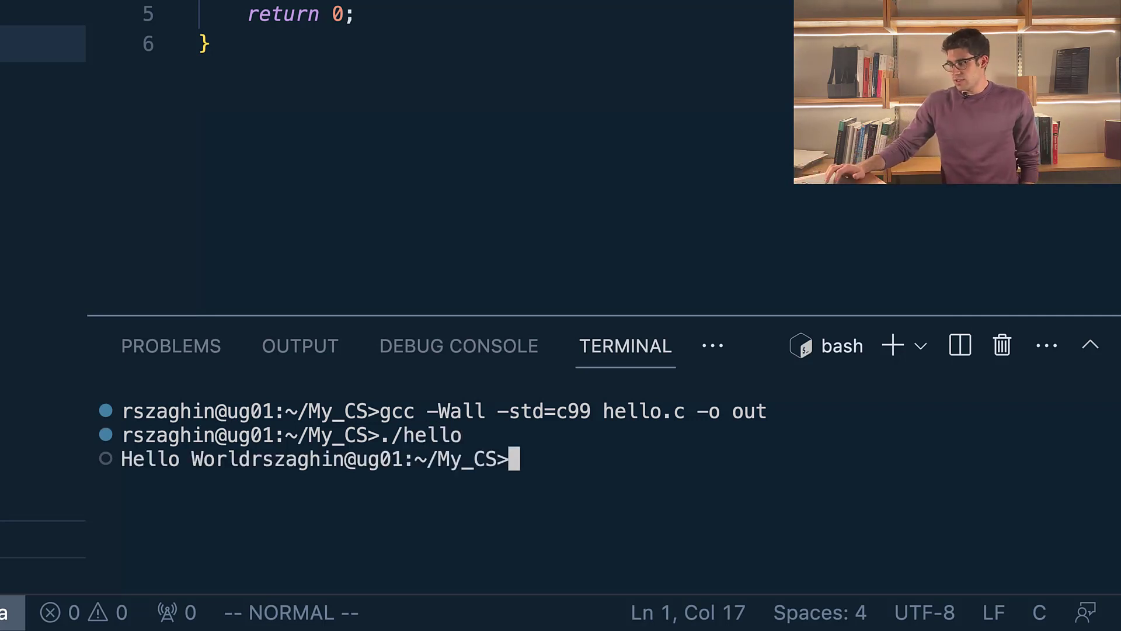
mouse_move(265, 440)
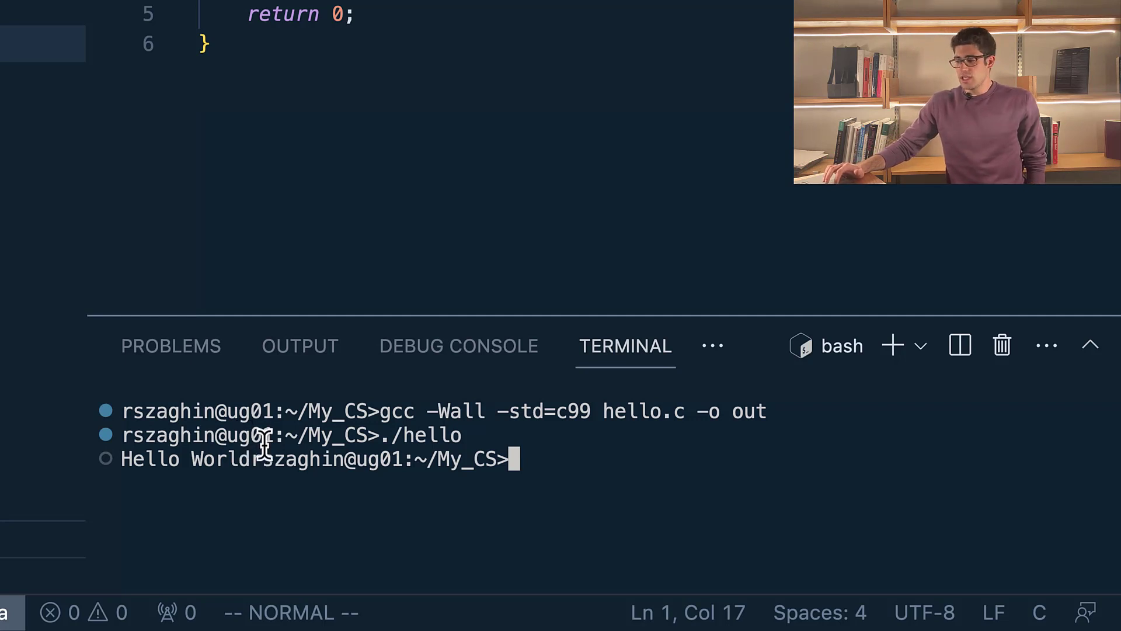
mouse_move(275, 458)
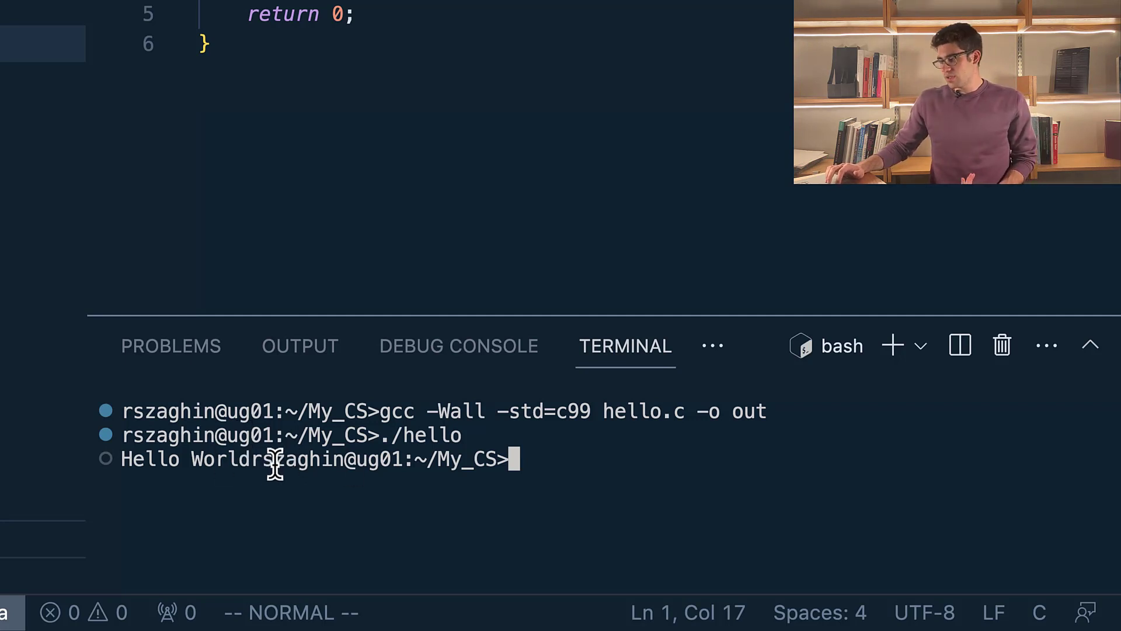
mouse_move(251, 459)
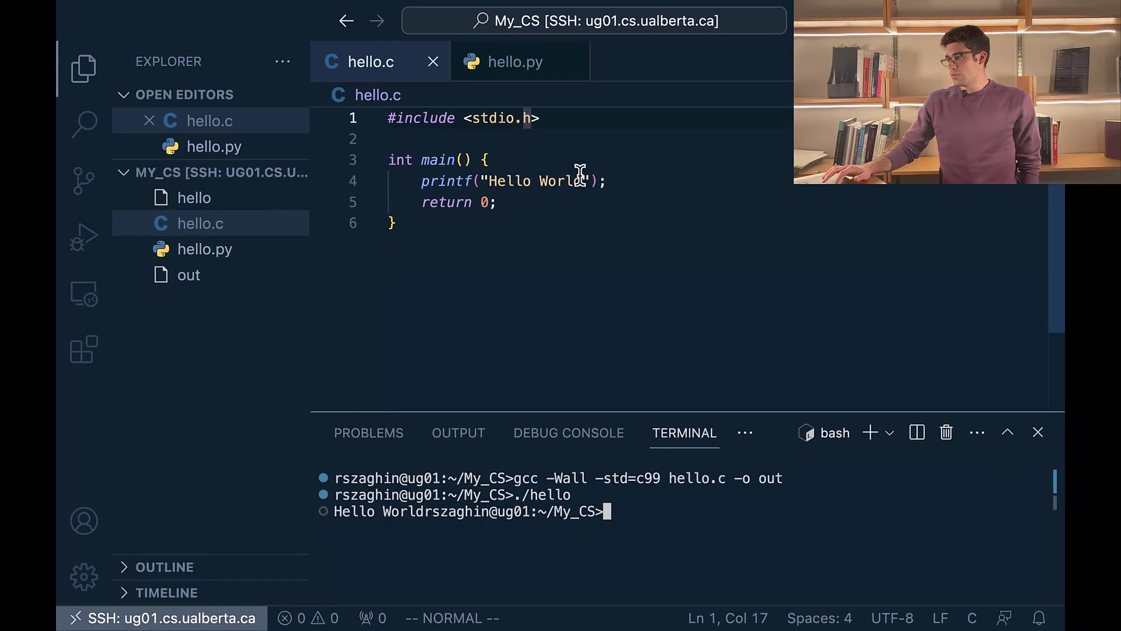
double_click(560, 181)
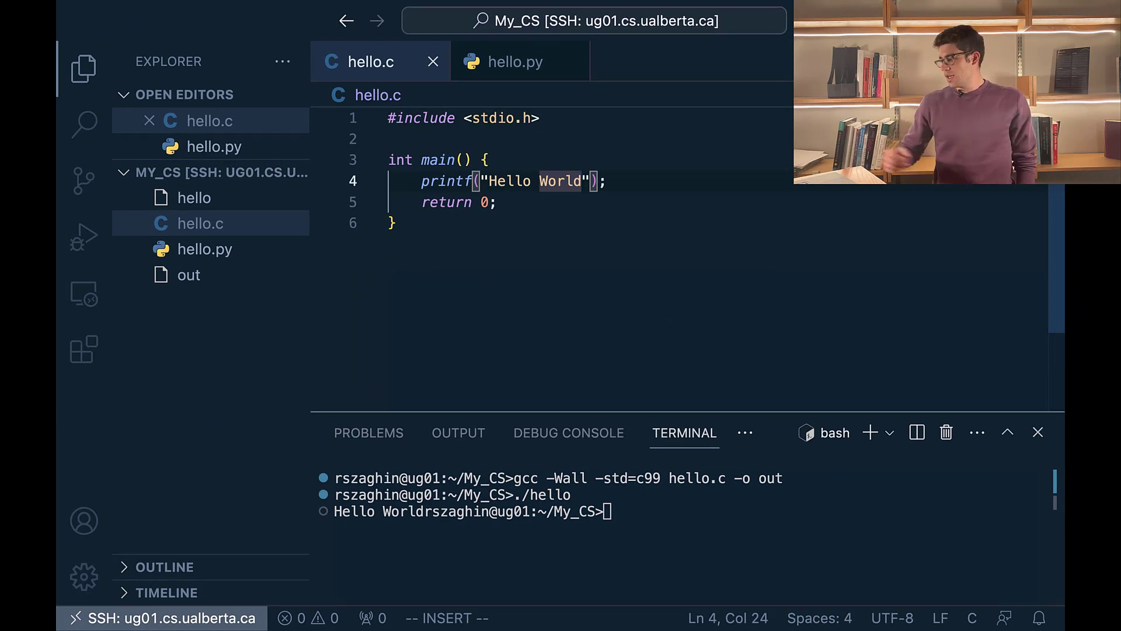
text(\n)
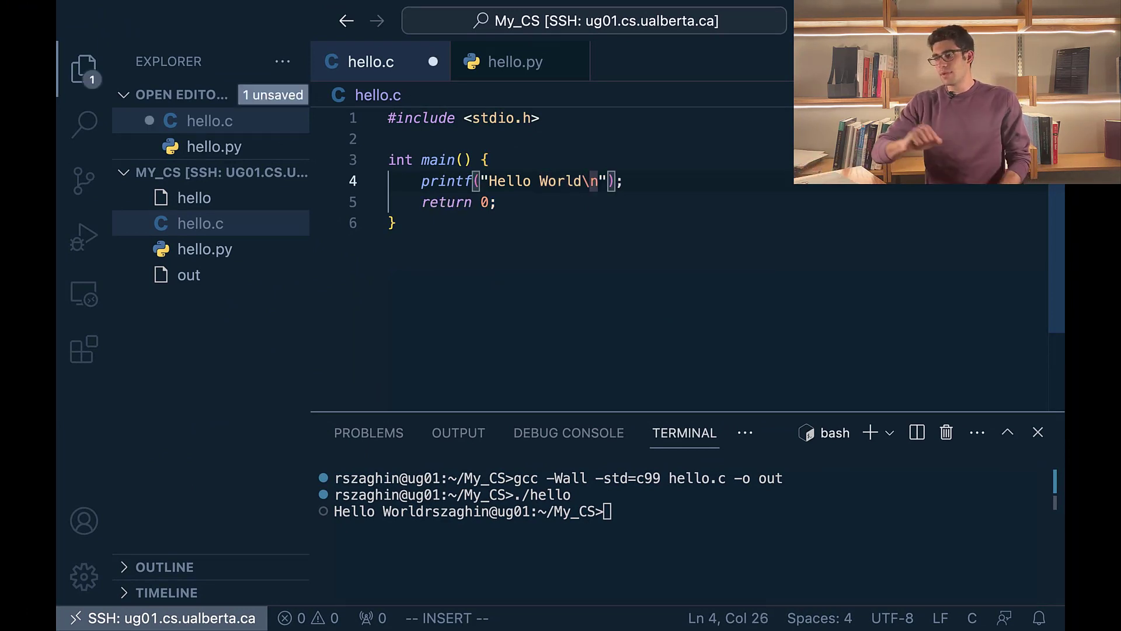
key(Escape)
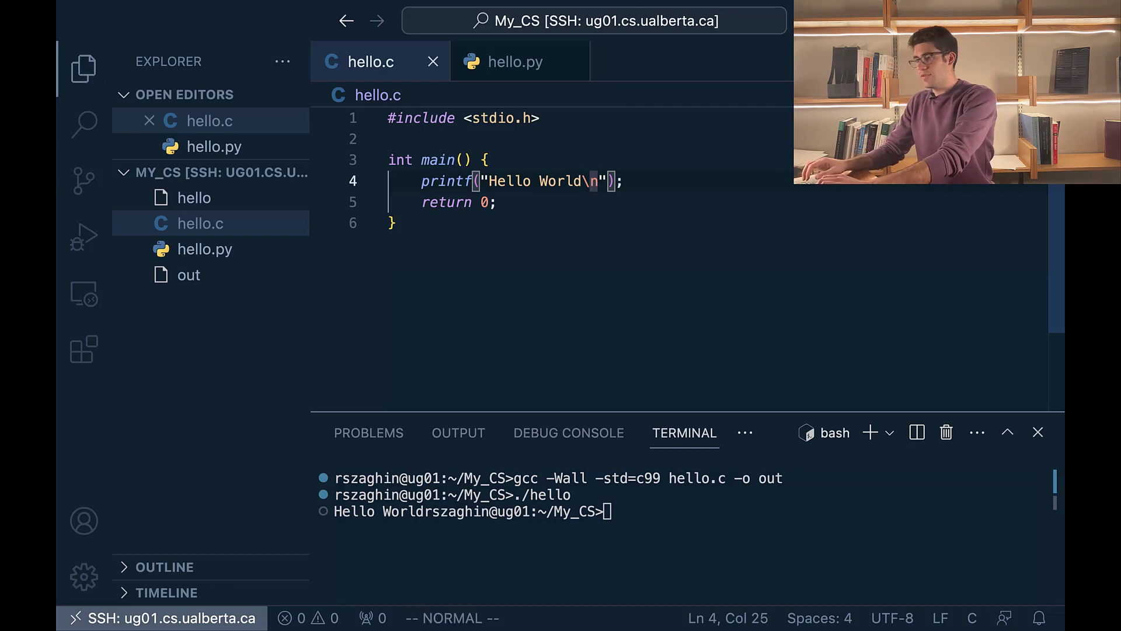